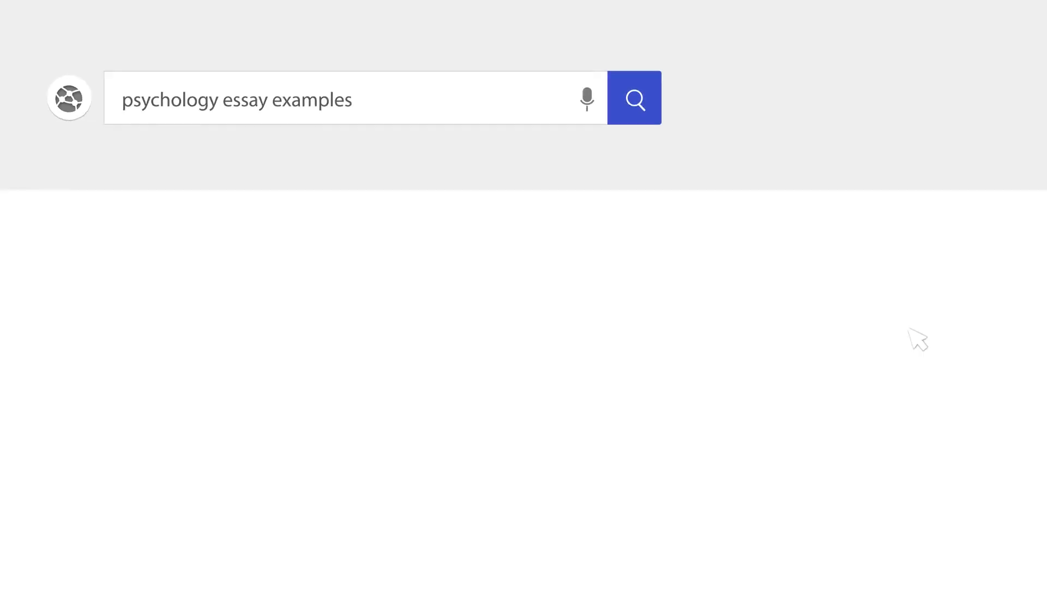
Step: Search the web for 'psychology essay examples' from the browser search box
click(635, 99)
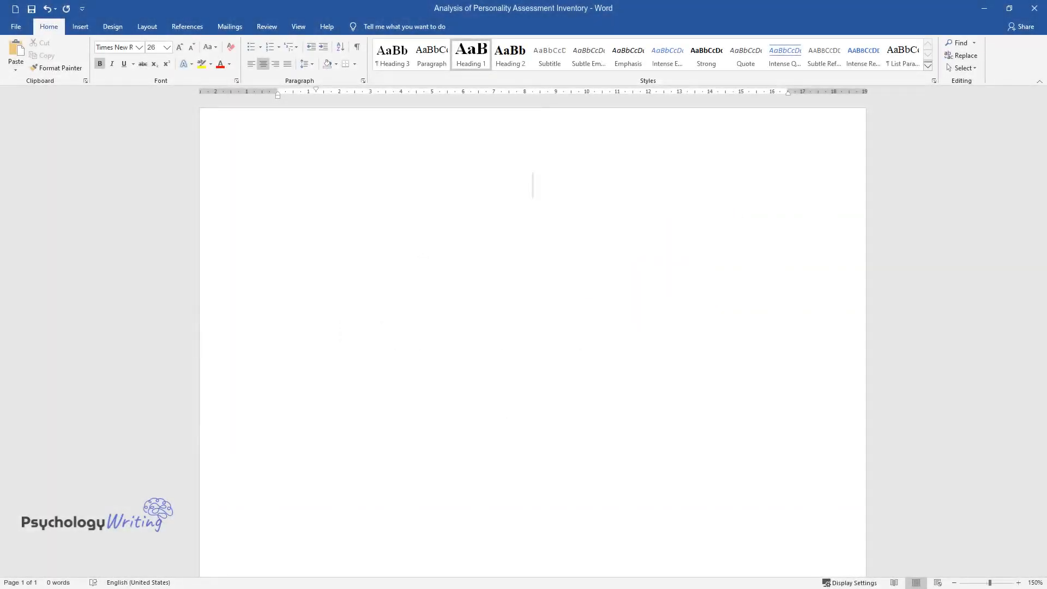
Step: Enter the bold centered title 'Analysis of Personality Assessment Inventory' at the top of the page
text(Analysis of)
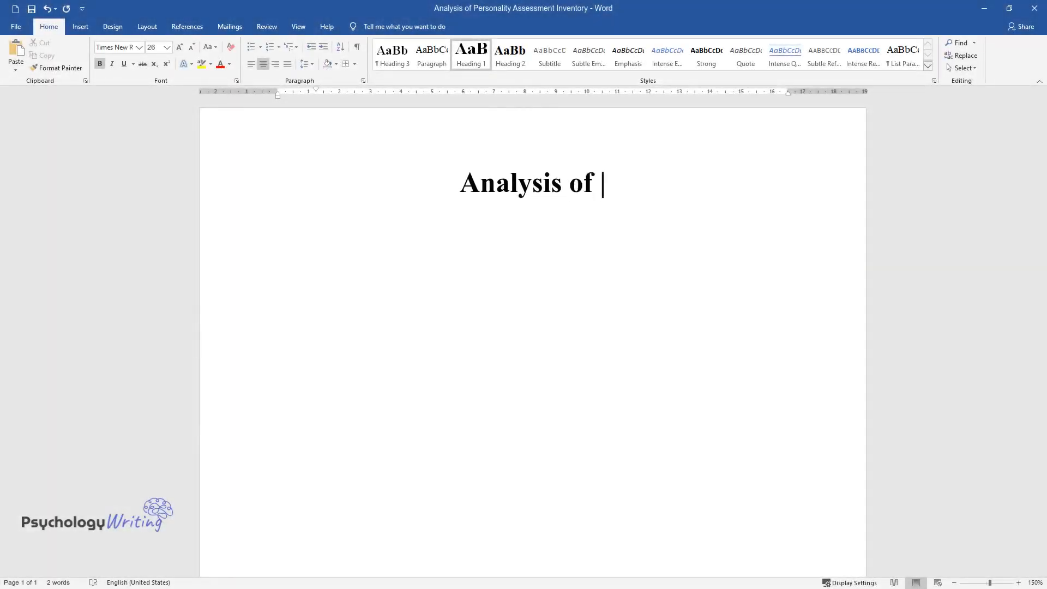
text(Personality Assessment Inventory)
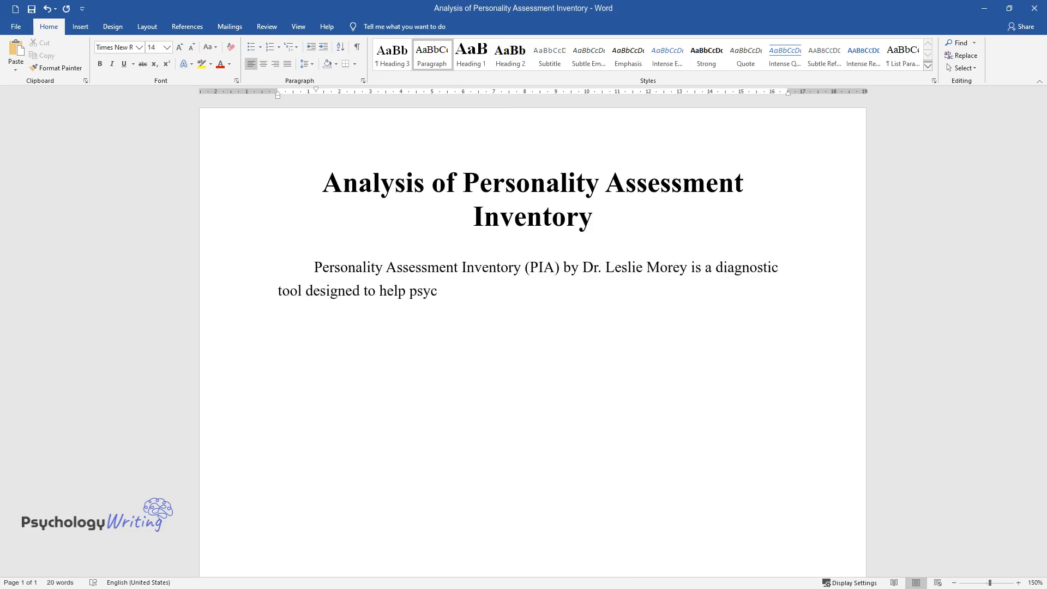
Step: Write the opening paragraph describing PIA as an objective personality test built from trait-assessing items
text(hologists ascertain abnormalities in the mental)
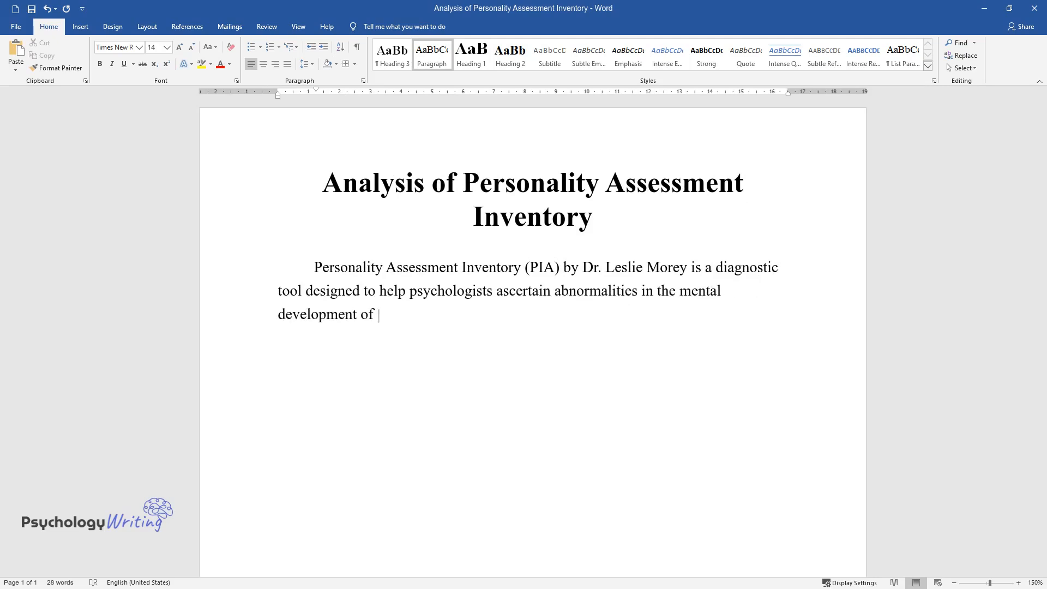
text(test subjects. It is based on th)
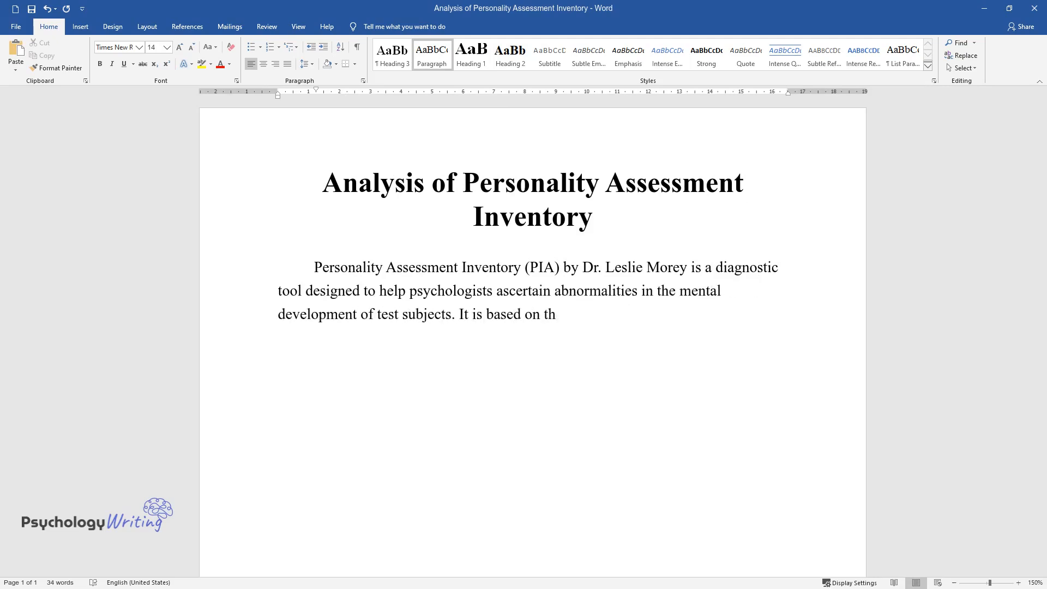
text(e respondents' individual respon)
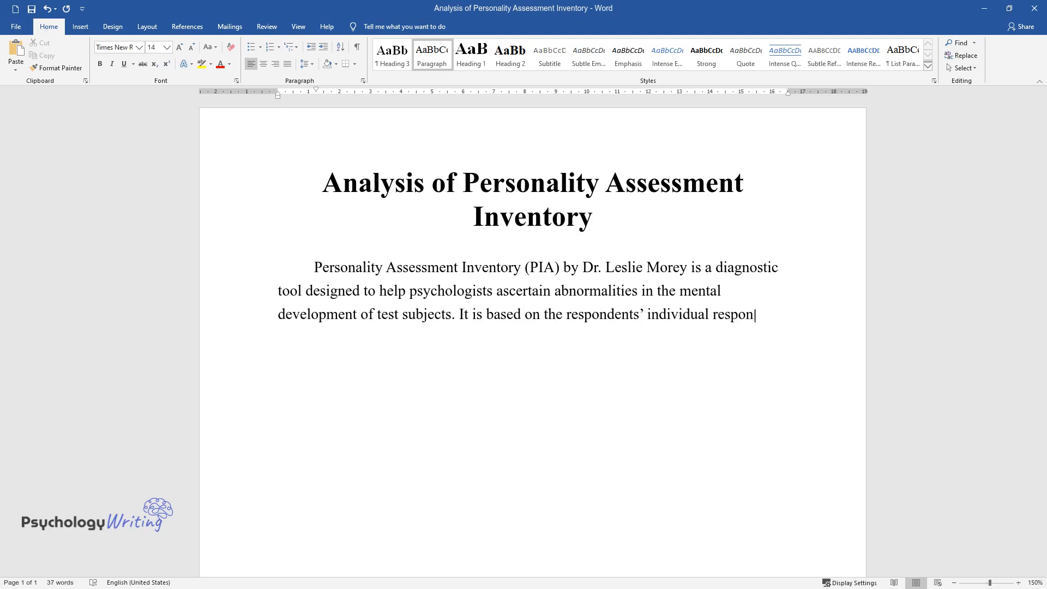
text(ses with no pre-determined goal)
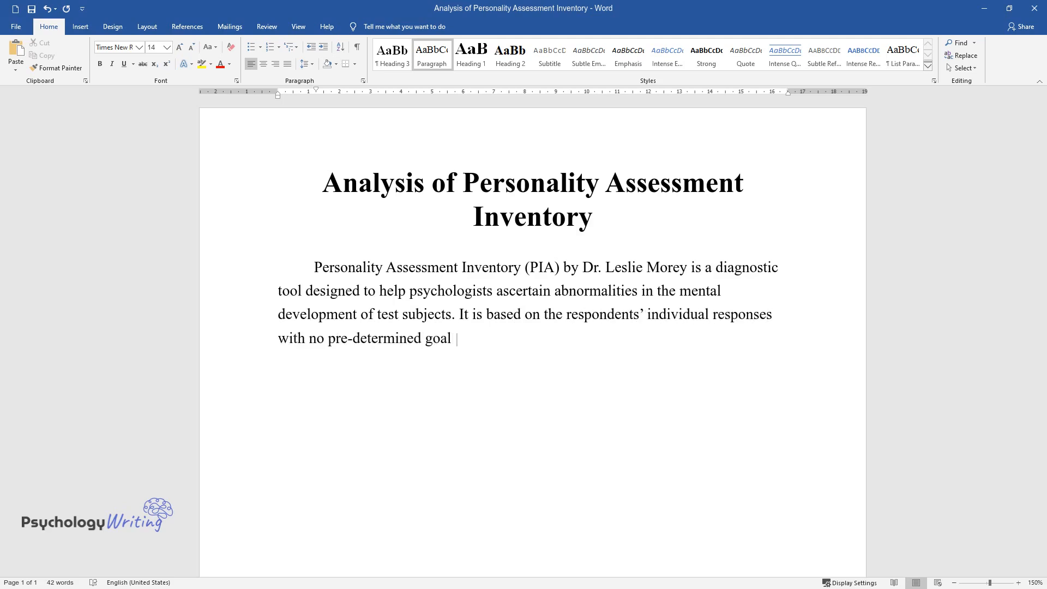
text(of accessing their unconscious)
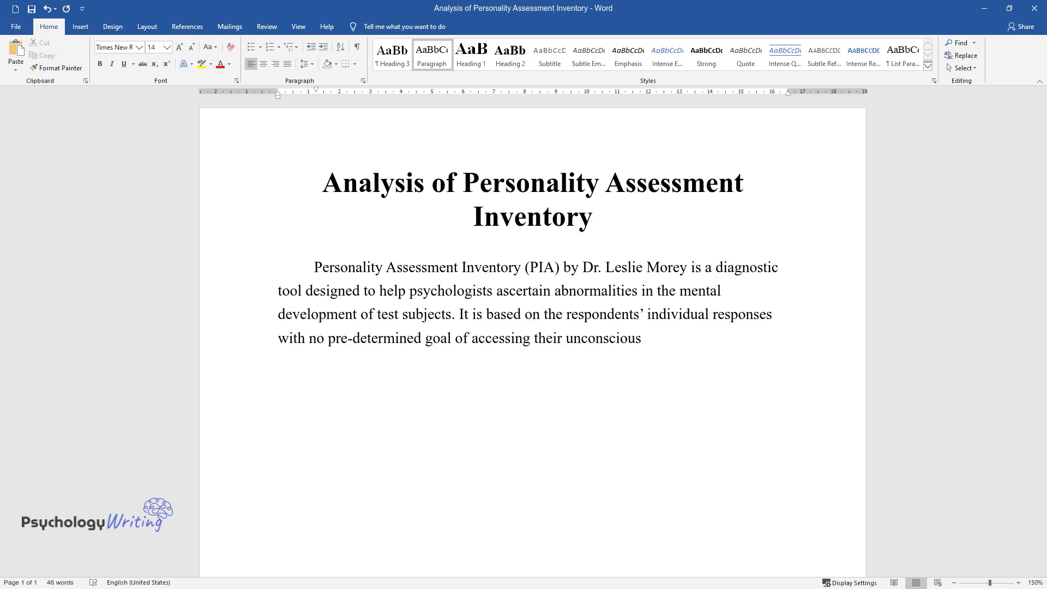
text(process, which characterizes PIA)
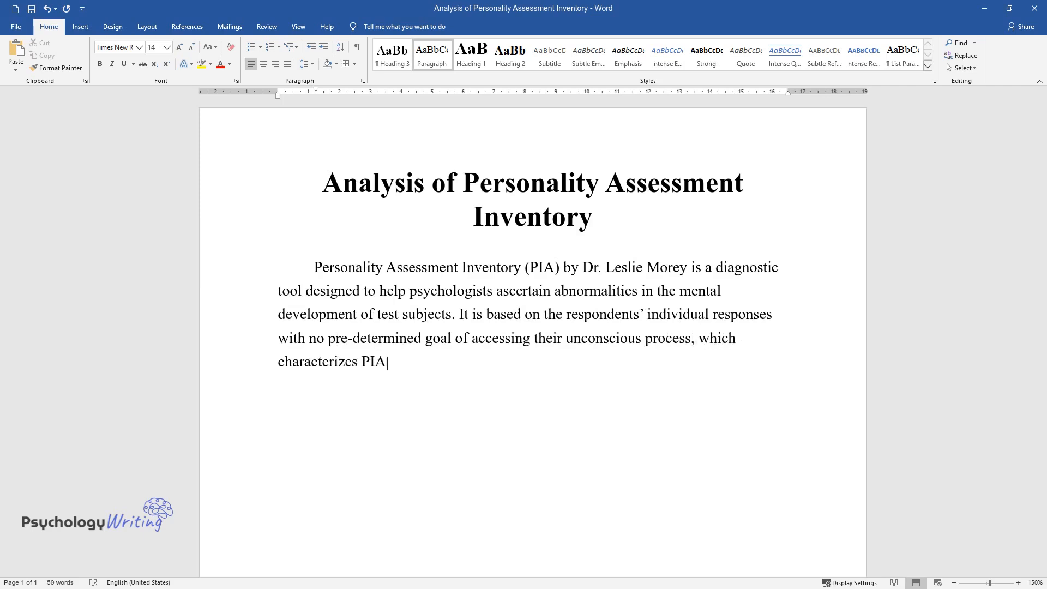
text(as an objective measure. It is)
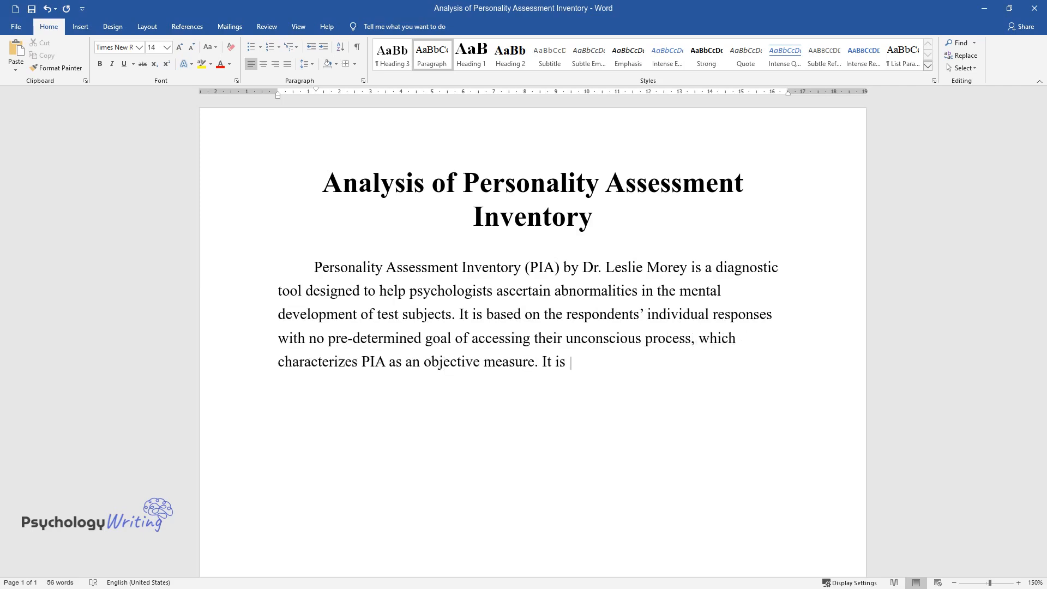
text(a personality test since it is s)
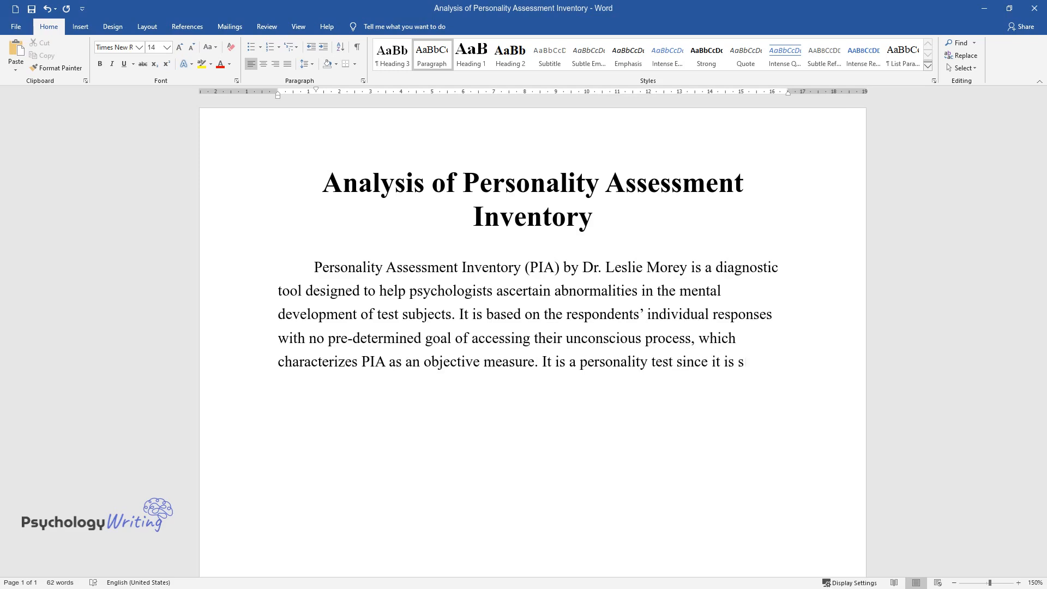
text(tructured from items designed t)
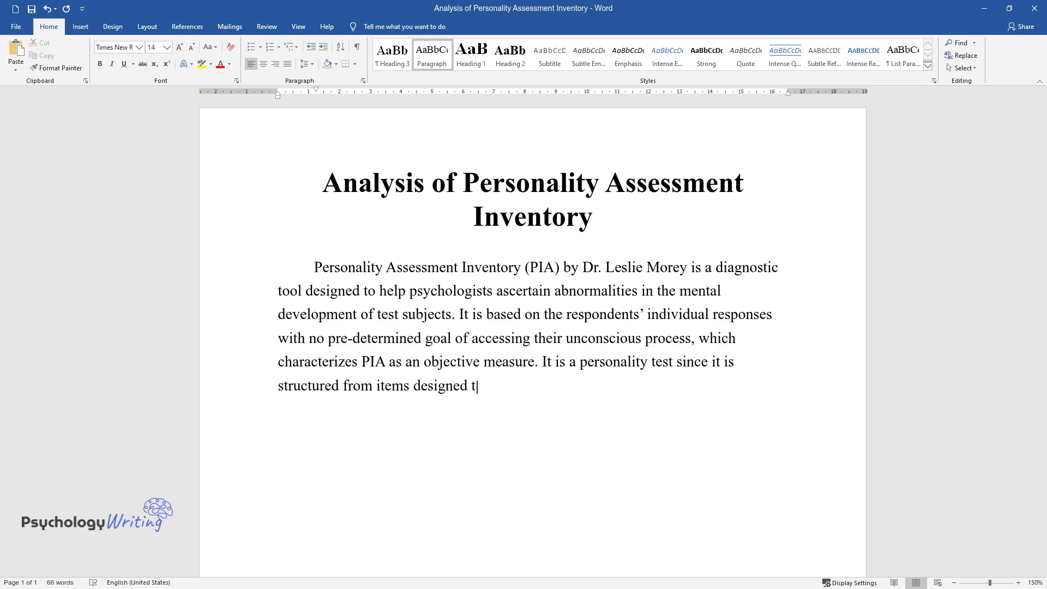
text(o assess one's personality traits.)
text(The test is large and time-consuming due to 344)
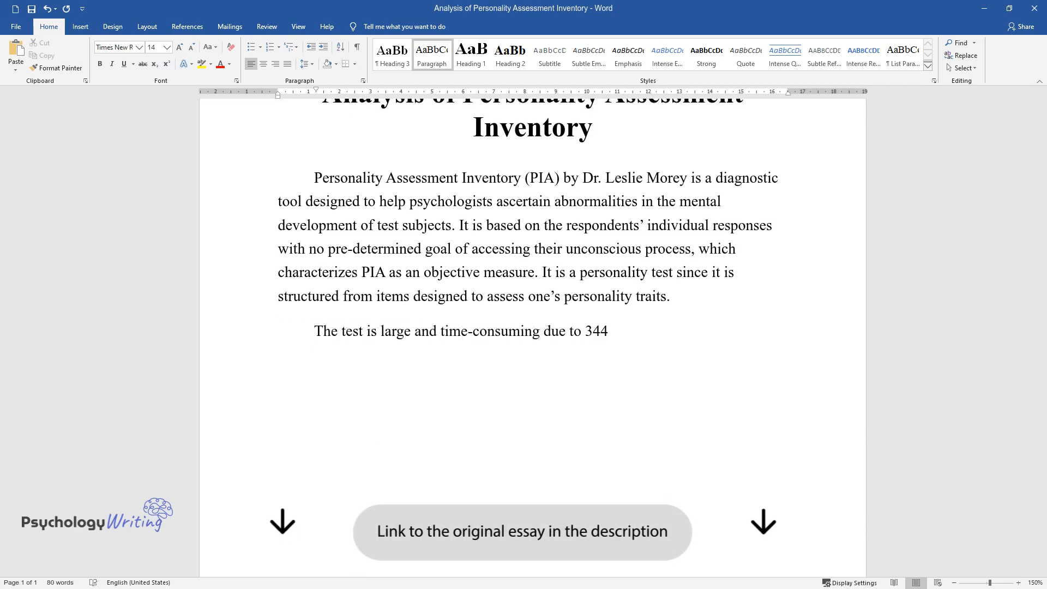
Step: Write the second paragraph on the 344 entries, reliability, and the author-created alternate forms
text(entries, which have to be comple)
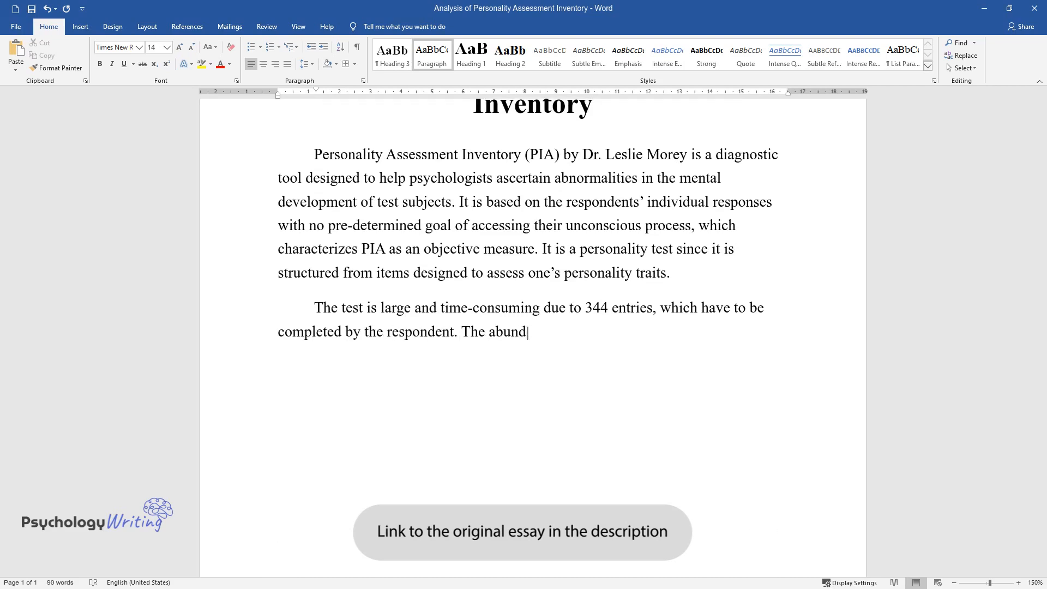
text(ance of items ensures the reliability of)
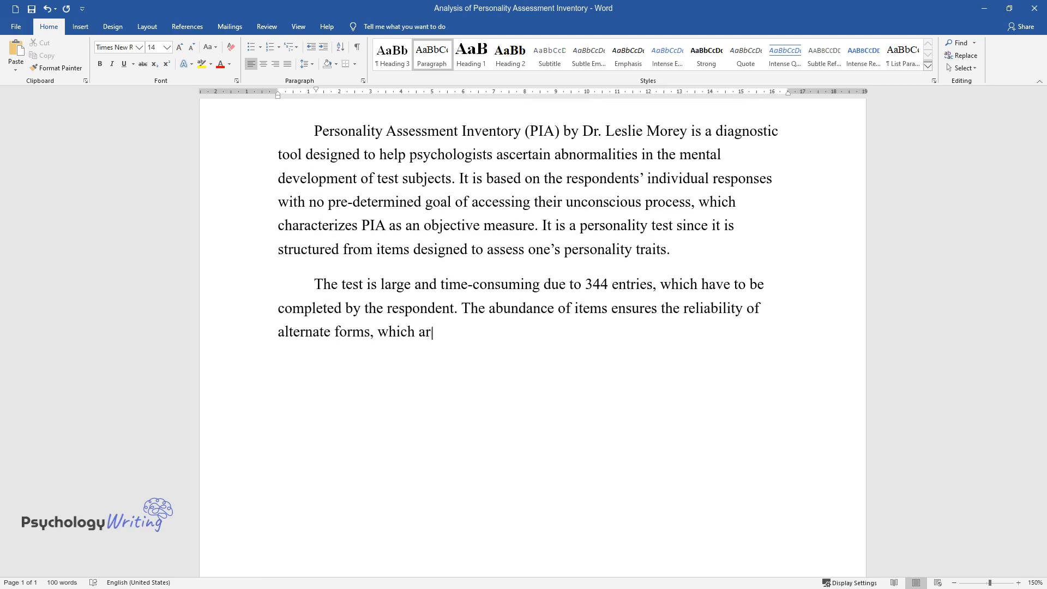
text(e designed to give a comprehensive assessment. The)
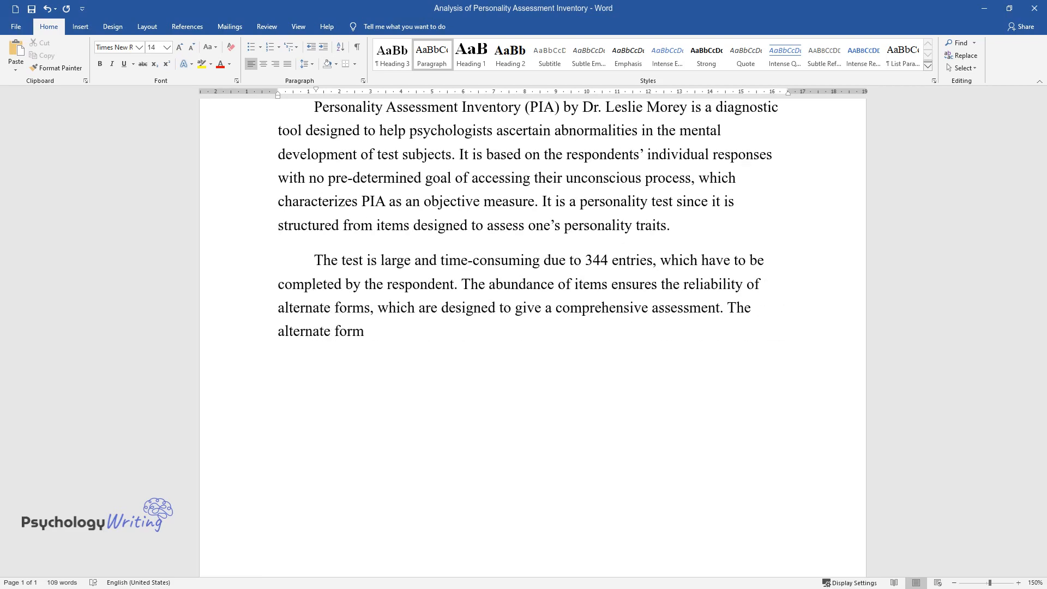
text(s were created by the author of the test at the same point as the)
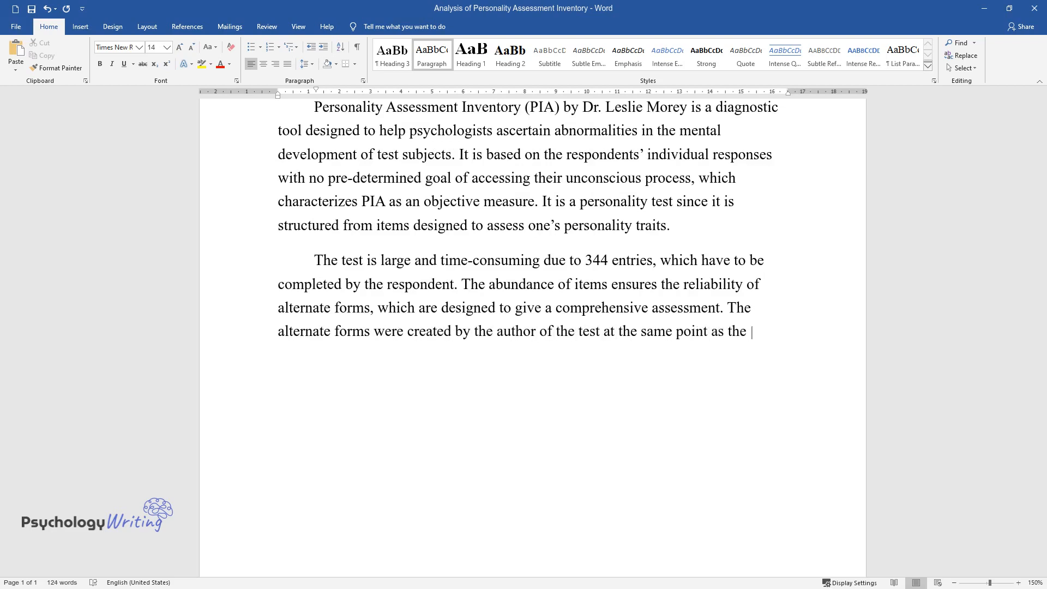
text(test itself. They are used each)
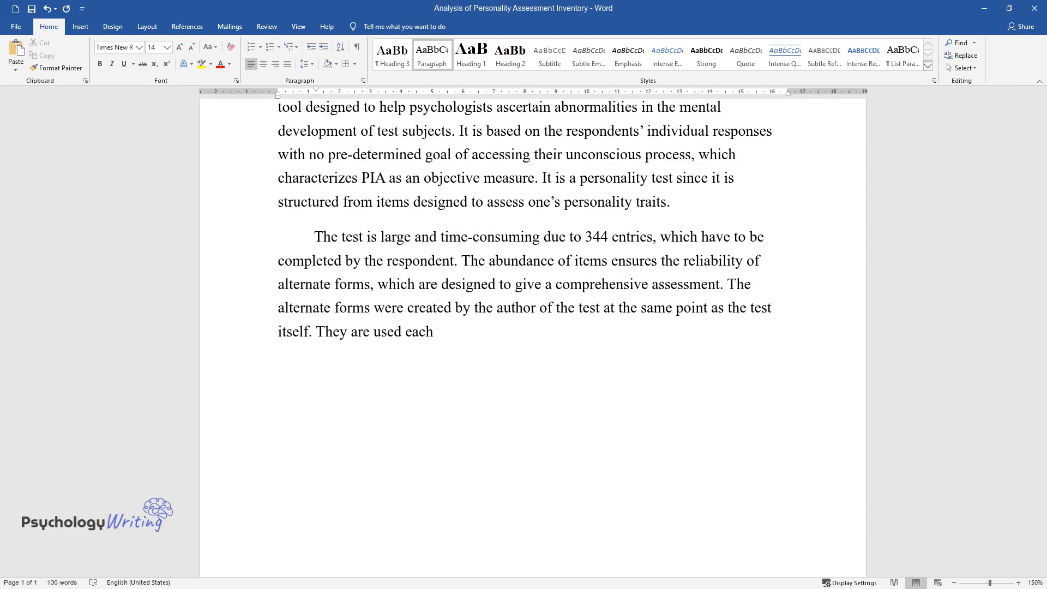
text(time the test is accessed in order to verify the results of)
text(PAI w)
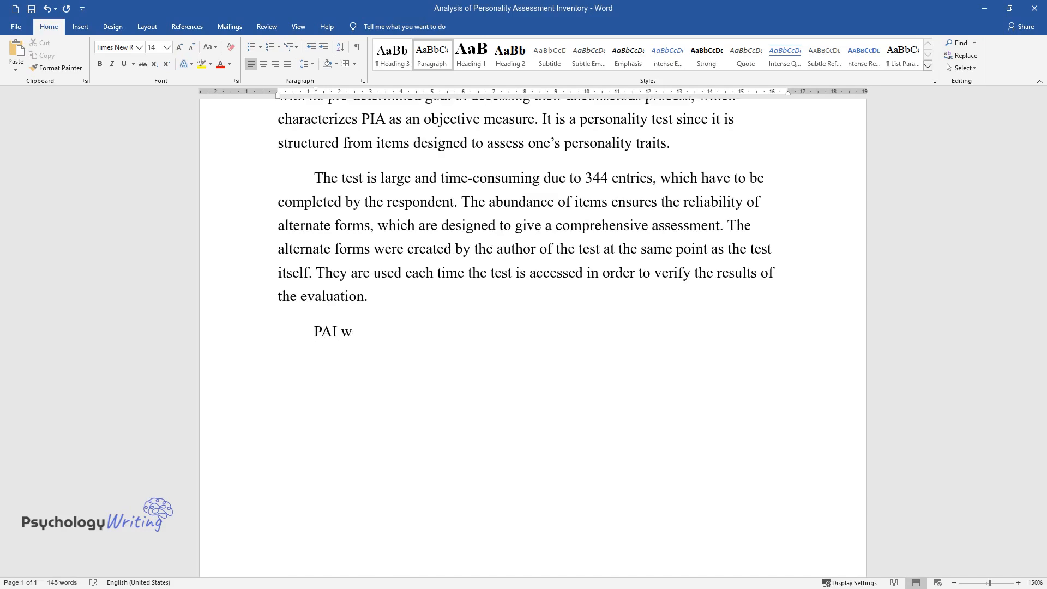
Step: Write how PAI was developed in 1991 to reinforce psychological concepts with statistics and medical criteria
text(as developed in 1991 as a response towards the problem of reinfo)
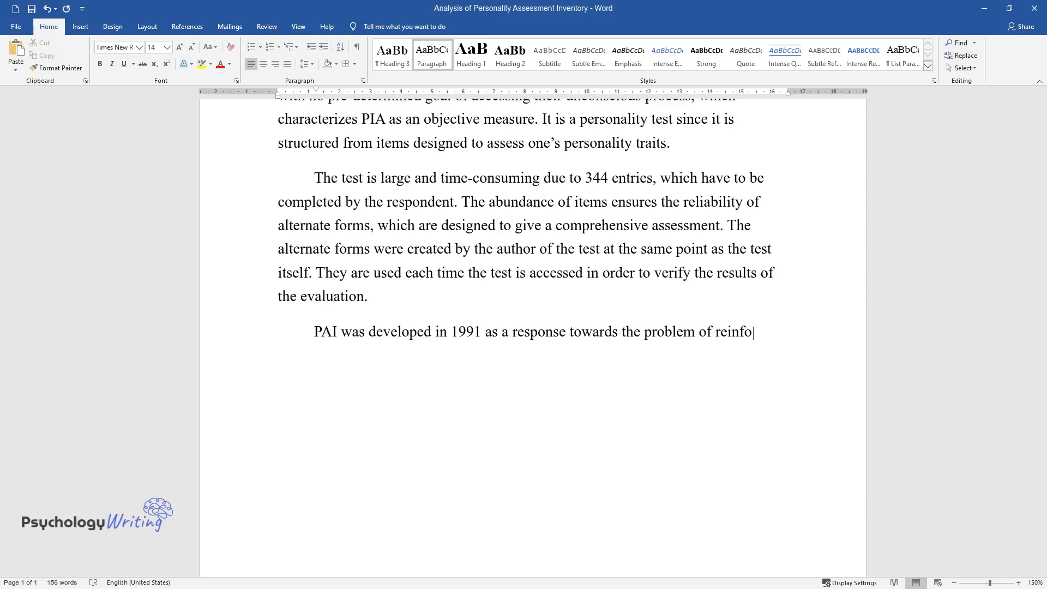
text(rcement of psychological concept)
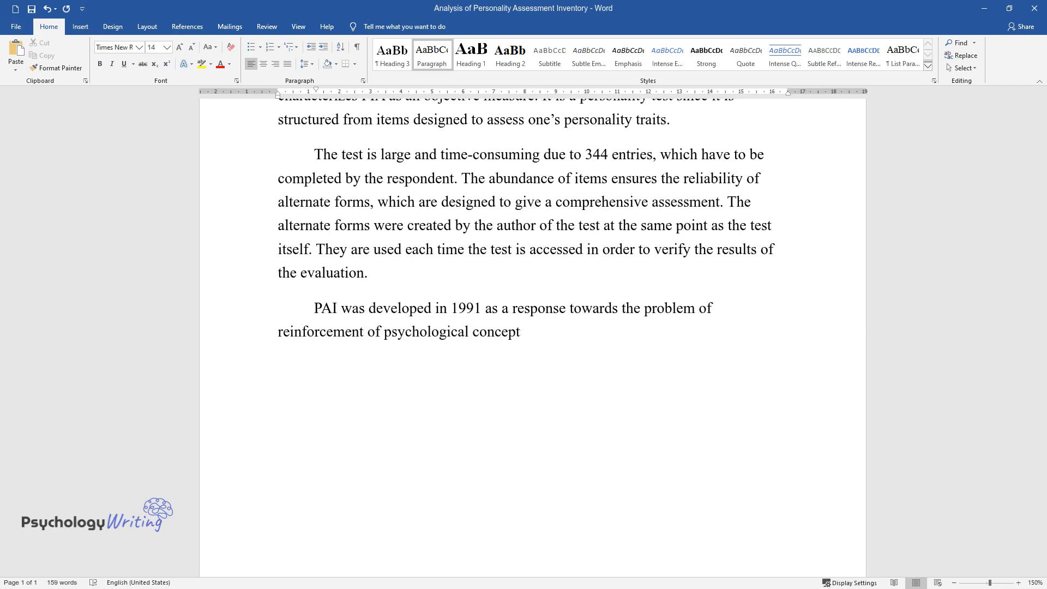
text(s with statistics. Many medical tests are)
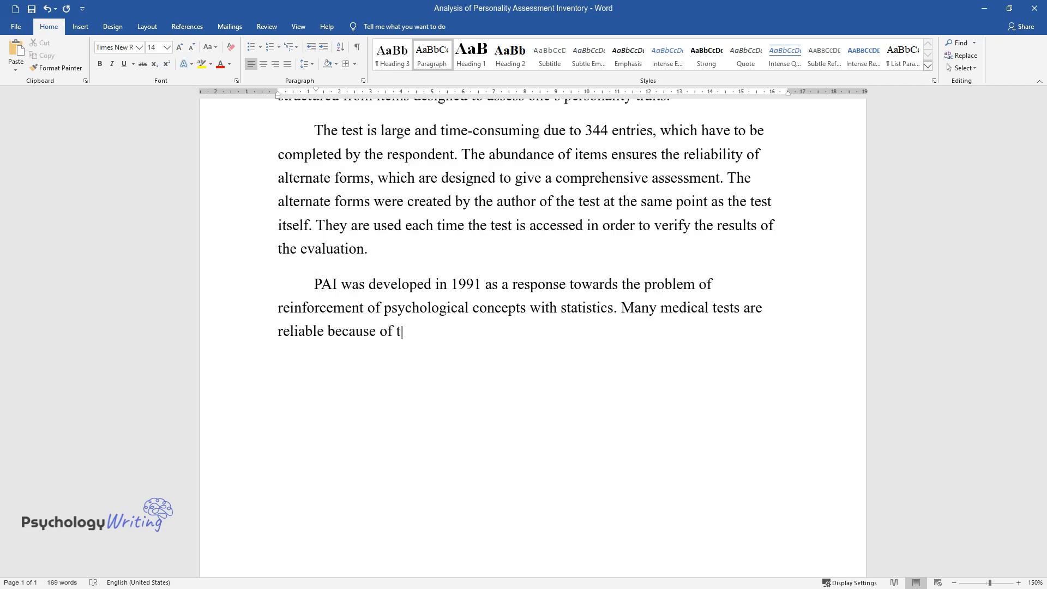
text(he strictly established criteria)
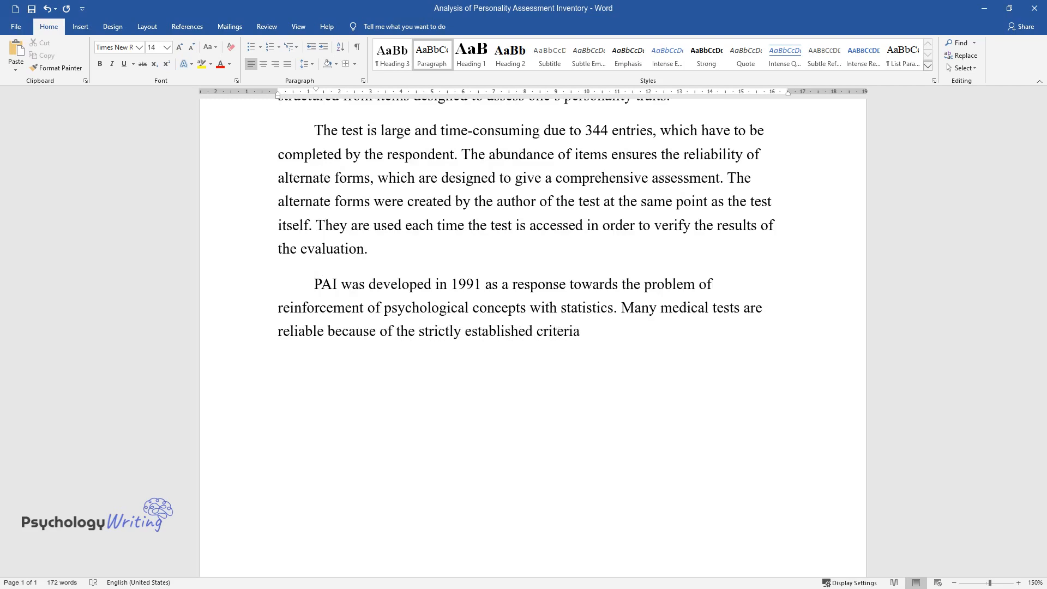
text(, which is not the case with an)
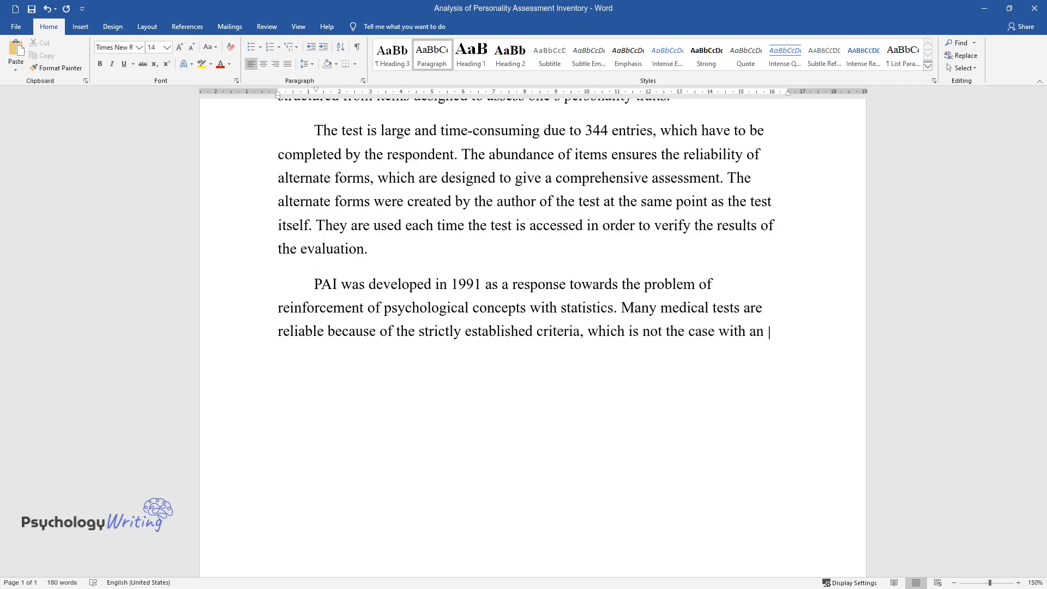
text(evaluation of psychology. PAI wa)
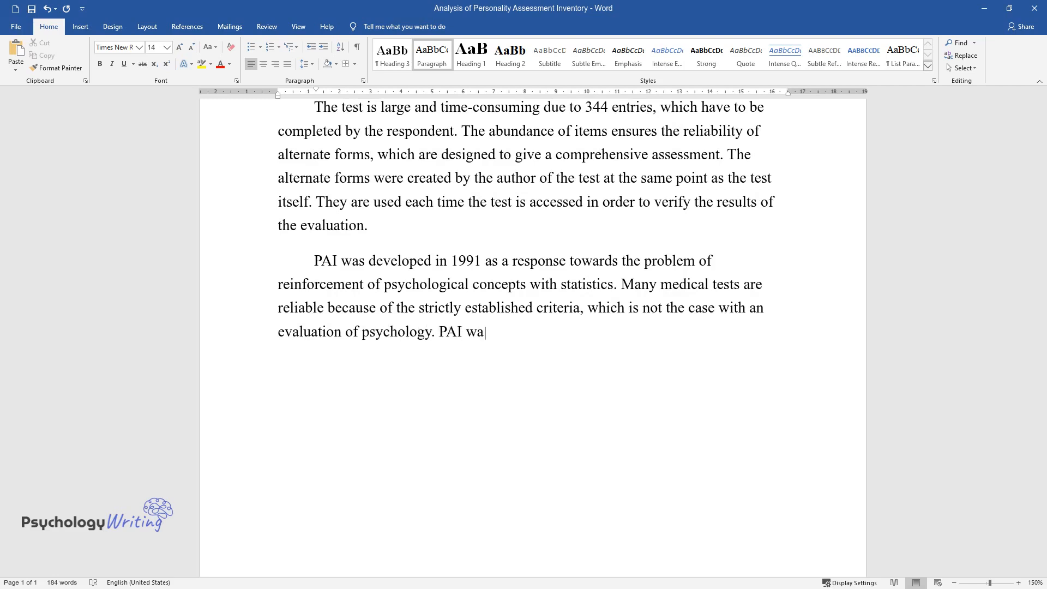
text(s an attempt to bridge the gap)
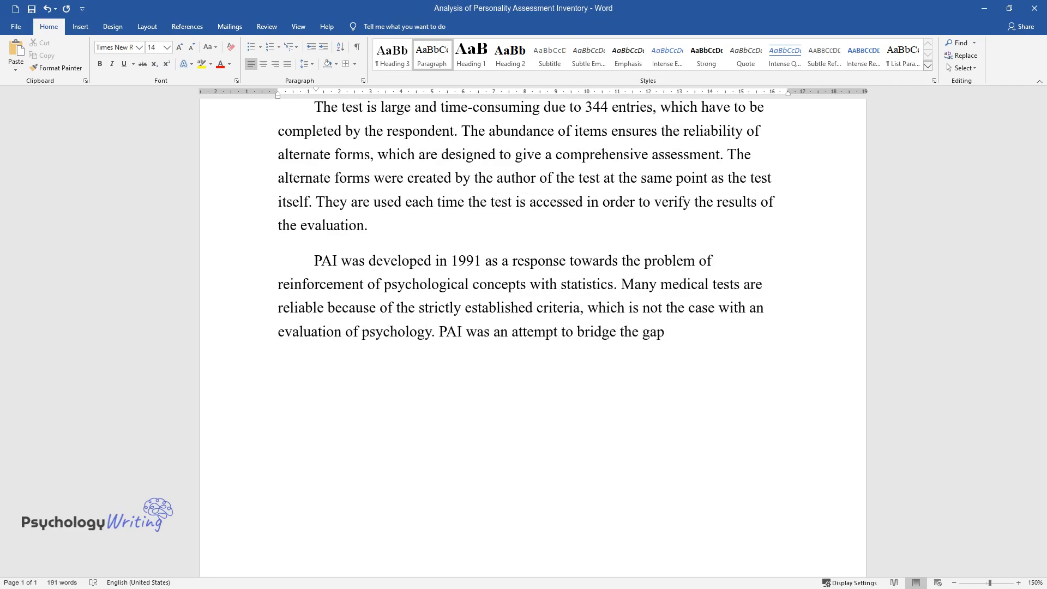
Step: Finish the paragraph: PAI bridged medical and psychological assessment and became part of psychologists' overall scheme
text(between medical and psychological assessments by using the stati)
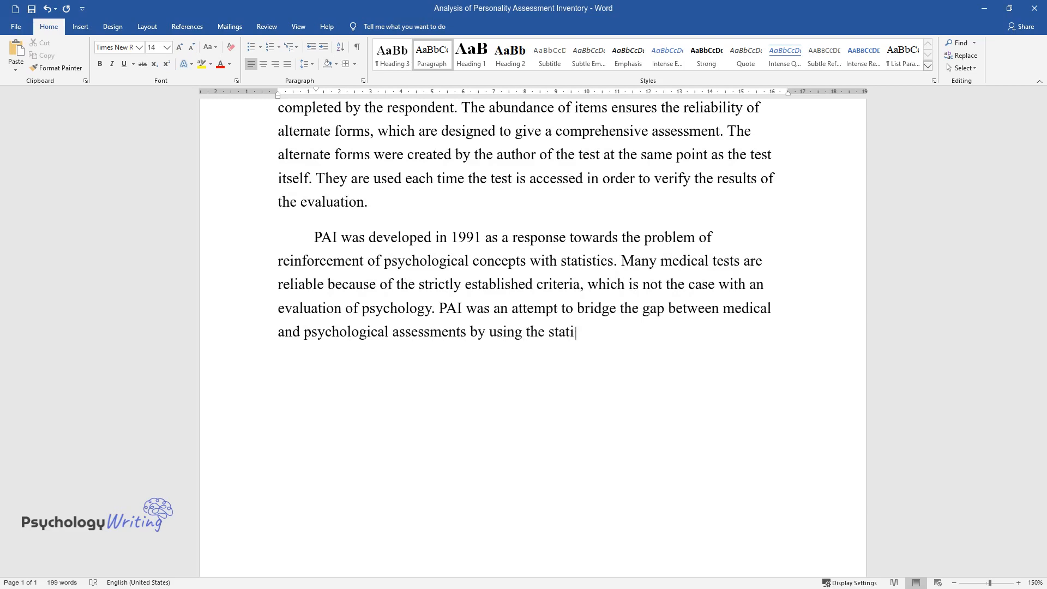
text(stical abundance to add veracity to)
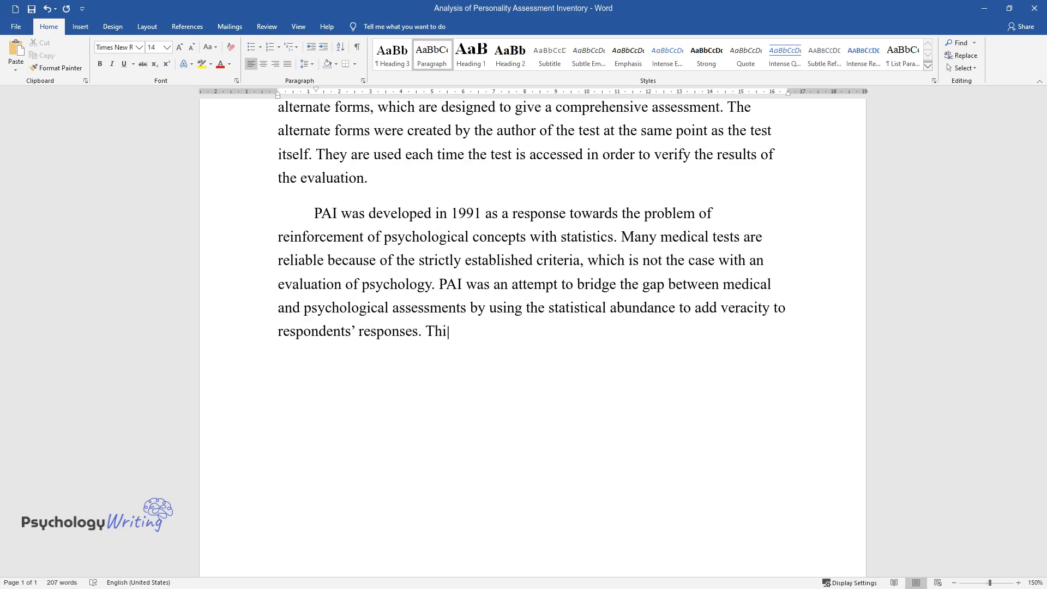
text(s test became a widely accepted)
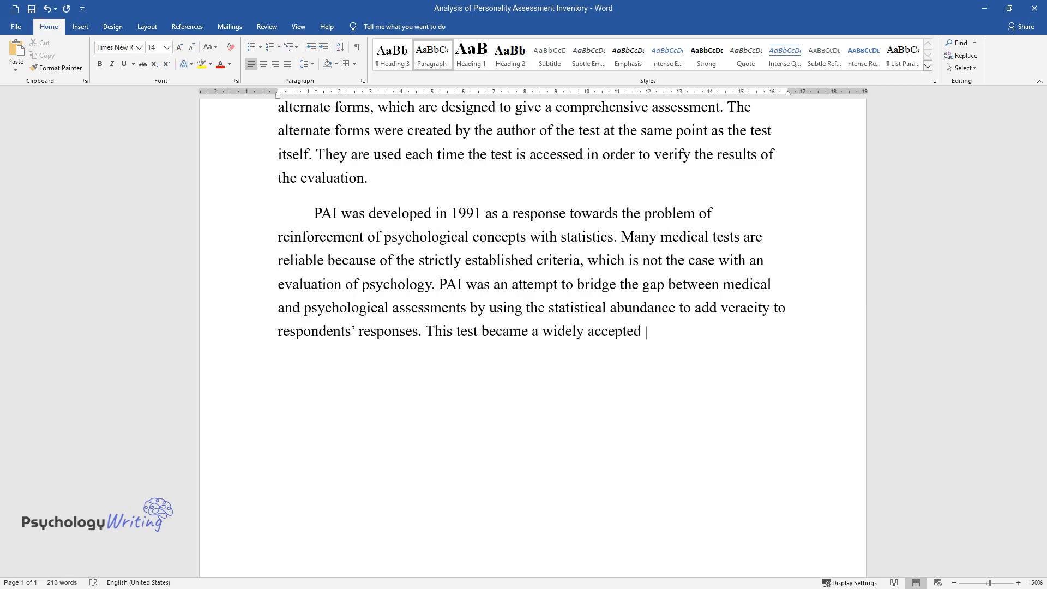
text(tool among psychologists, making)
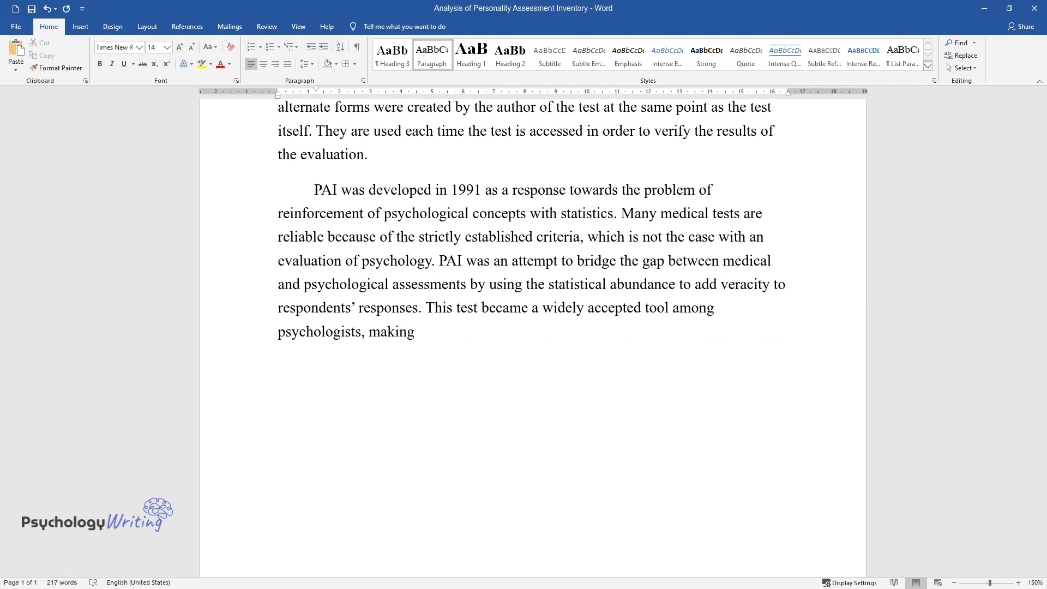
text(it a natural constituent of the)
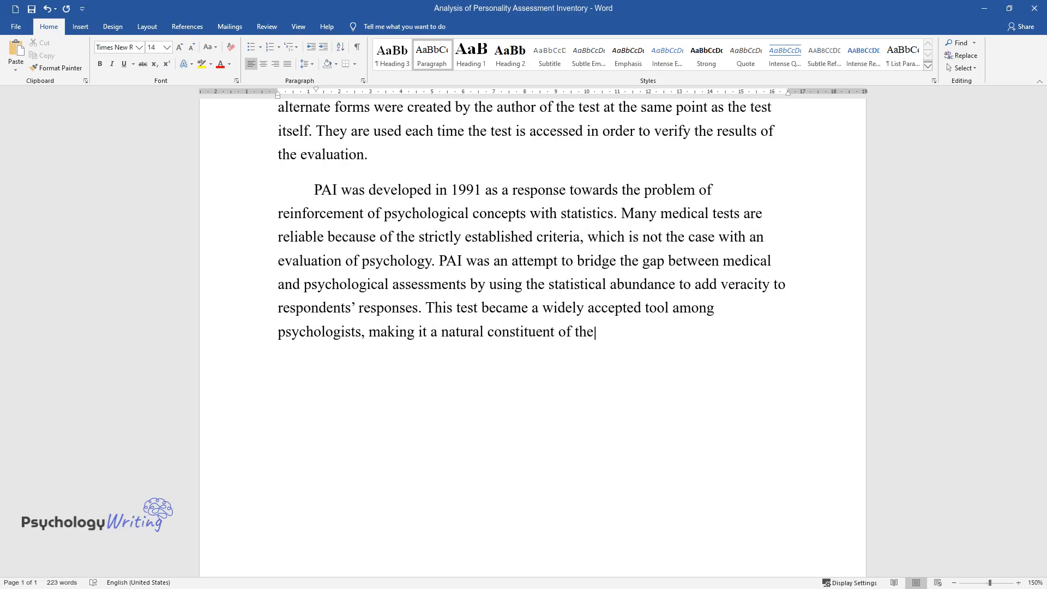
text(overall scheme.)
text(The text is not divided into)
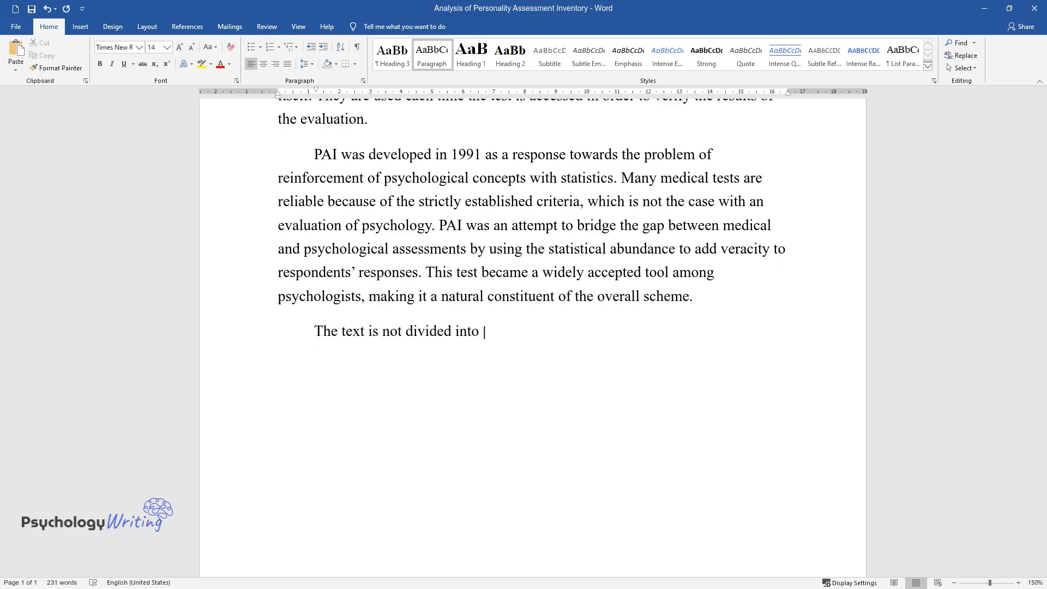
Step: Write how the test's sections and alternate forms reveal faking, lying, random picking or sincere answering
text(sections and subsections because it is aimed at)
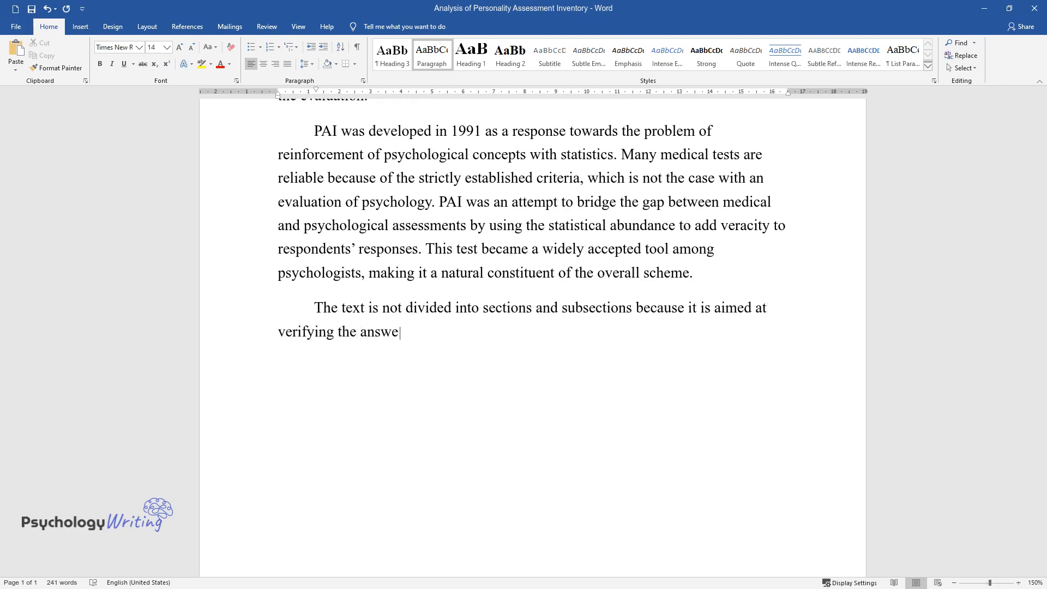
text(r with alternate forms. Overall, the test questions measure t)
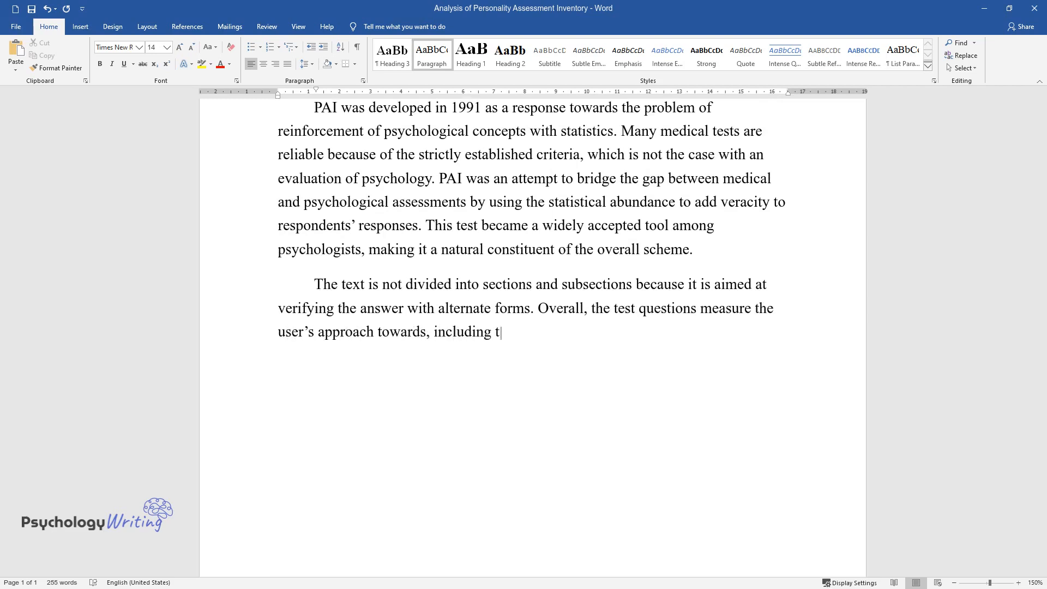
text(heir real intent, such as faking,)
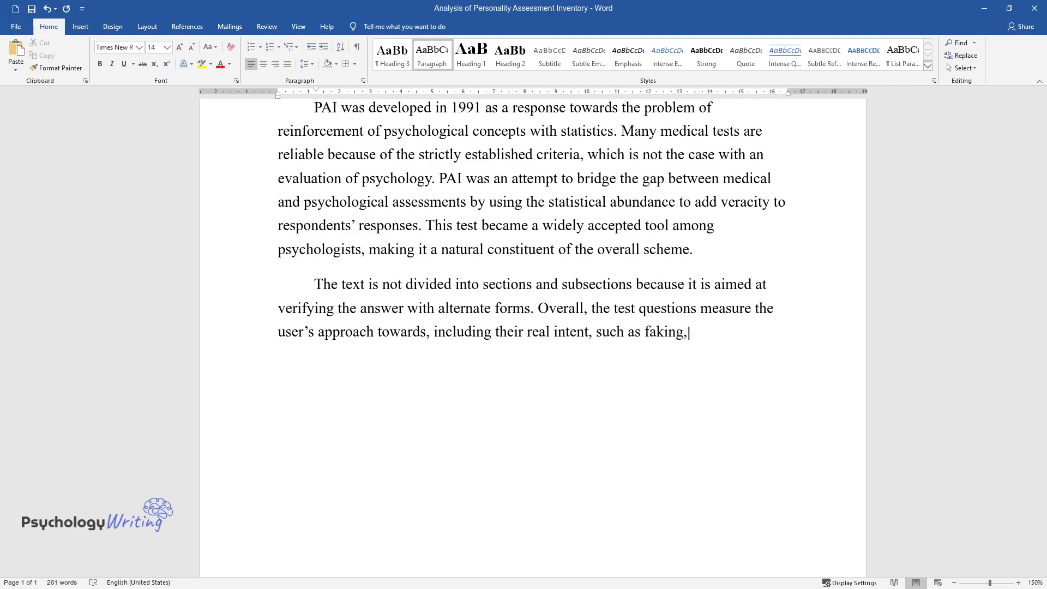
text(lying, random picking, or sincer)
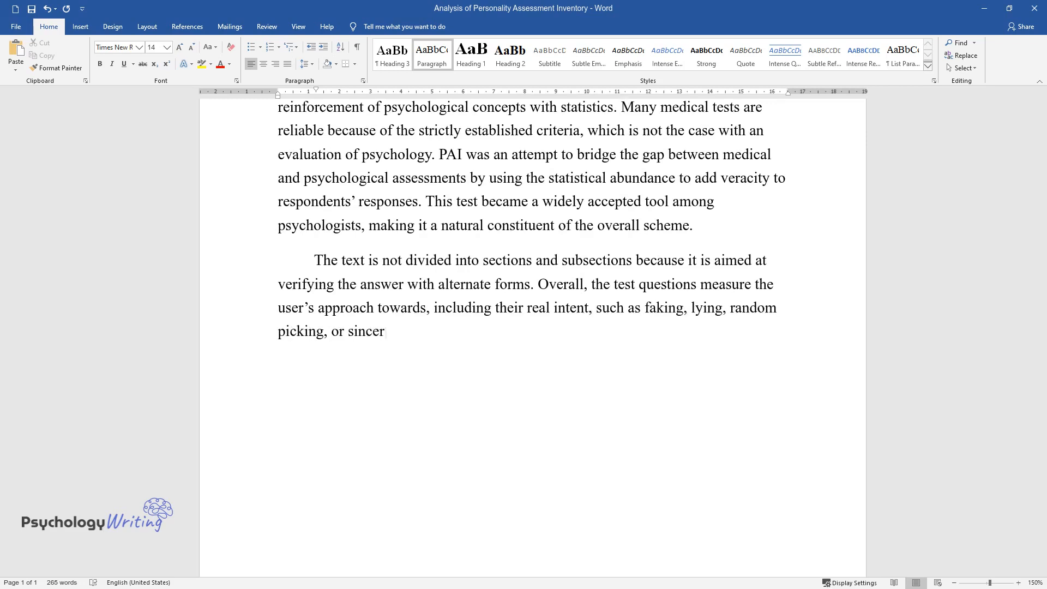
text(e answering. For instance, some questions are formulated)
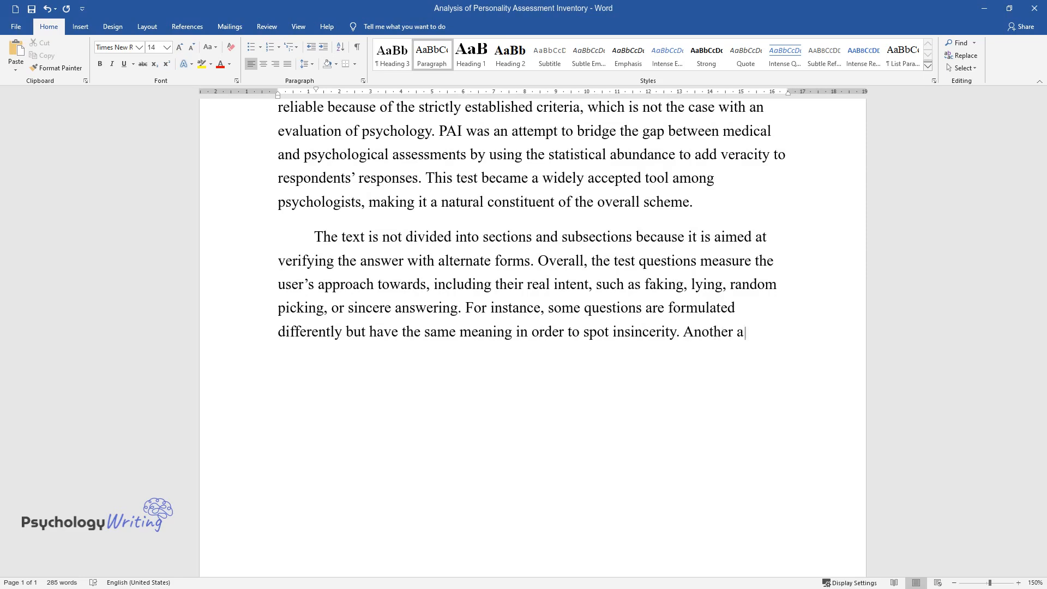
Step: Finish the paragraph on respondents' anxieties and use for in-group violence, then begin 'The main constructs measured by'
text(spect under focus is the anxietie)
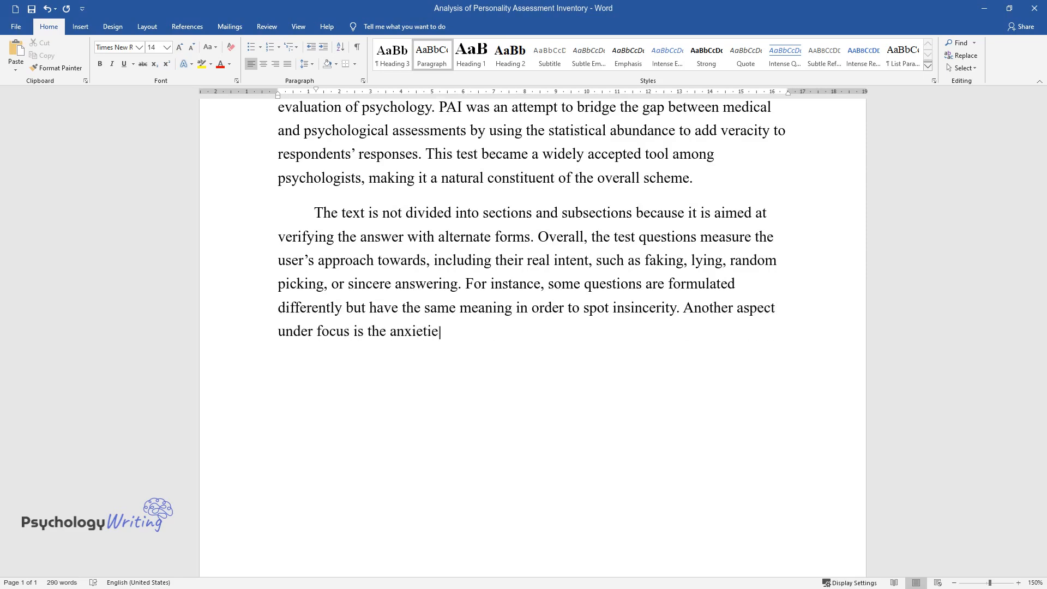
text(s and physical state of the respondent. For example, the)
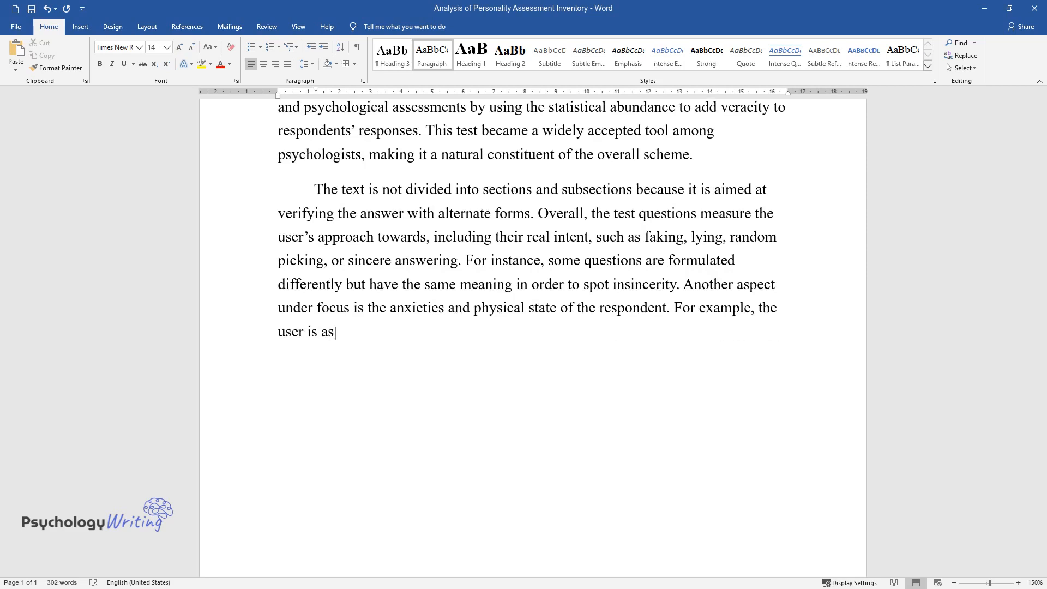
text(ked how they feel at the particul)
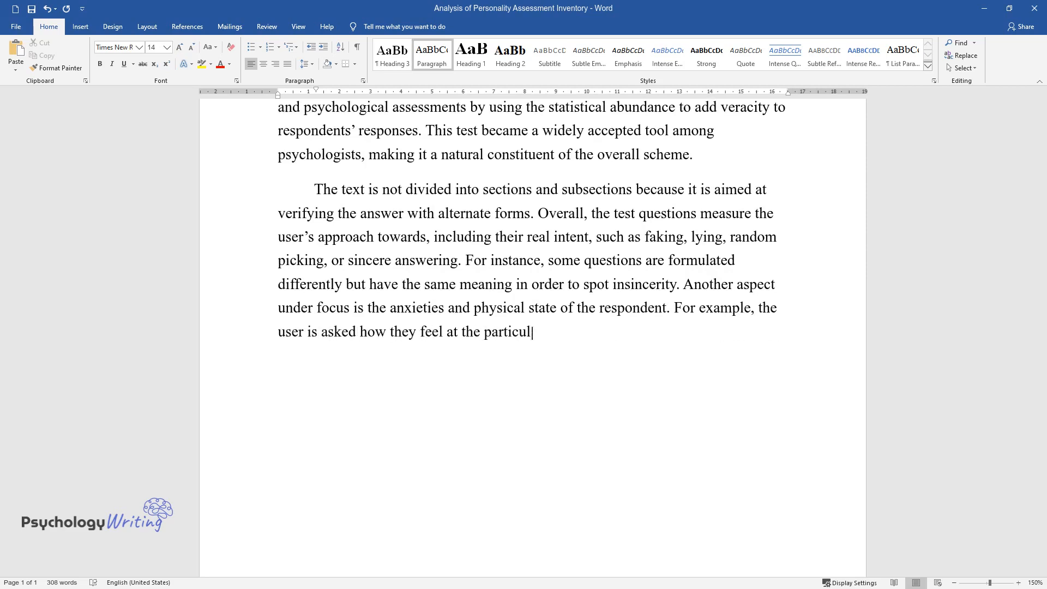
text(ar moment when they are completing)
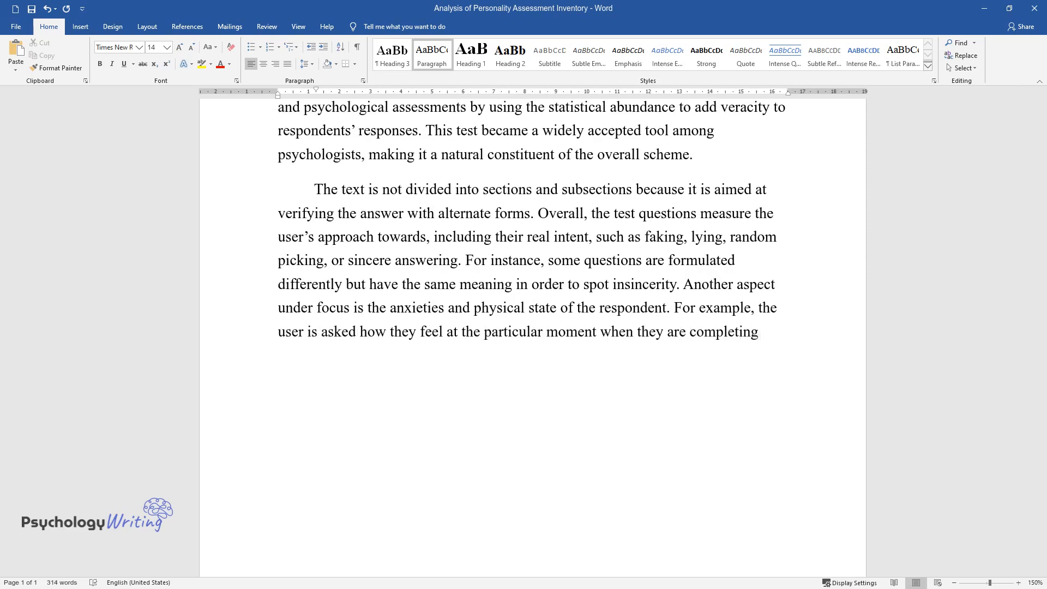
text(the test. The test is used when)
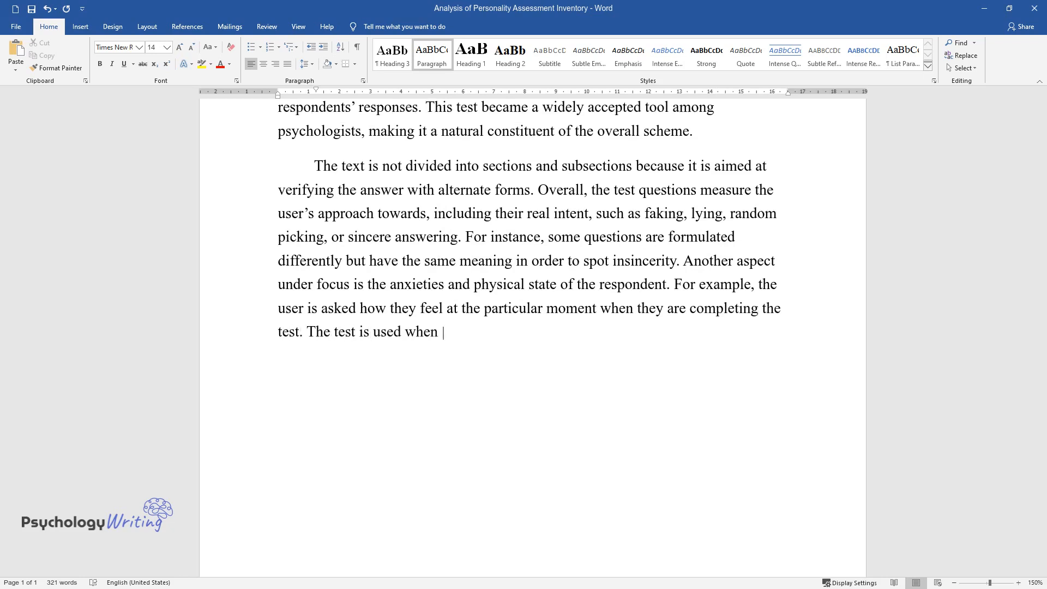
text(there is a chance of in-group vio)
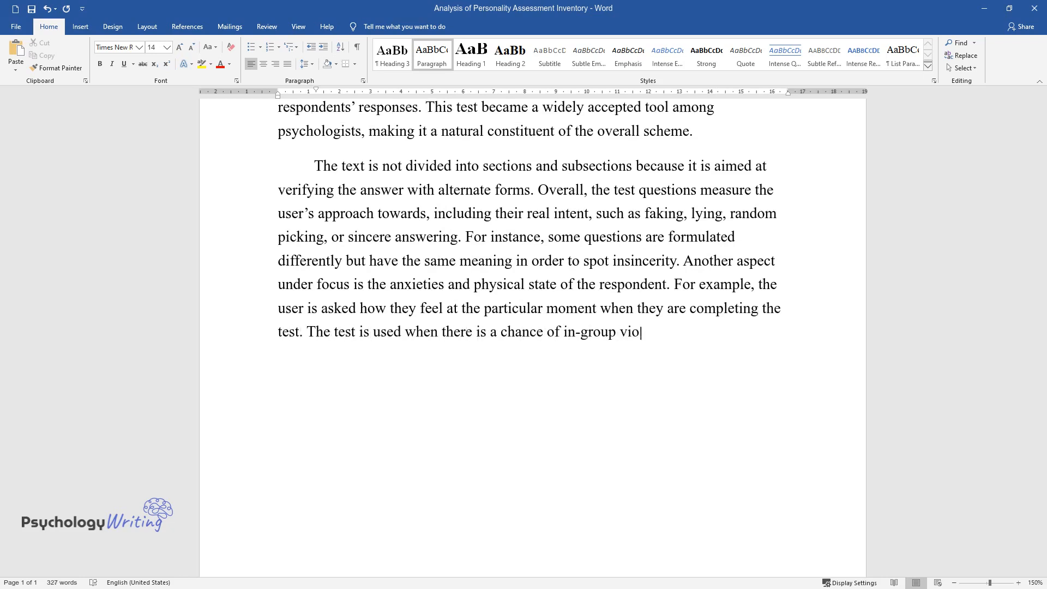
text(lence or conflicts.)
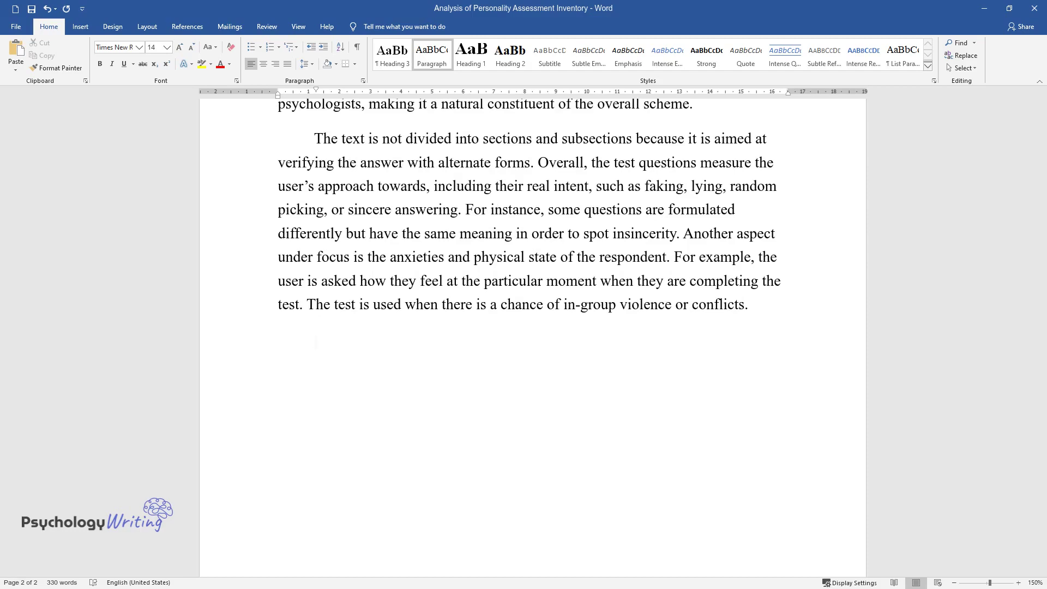
text(The main constructs measured by)
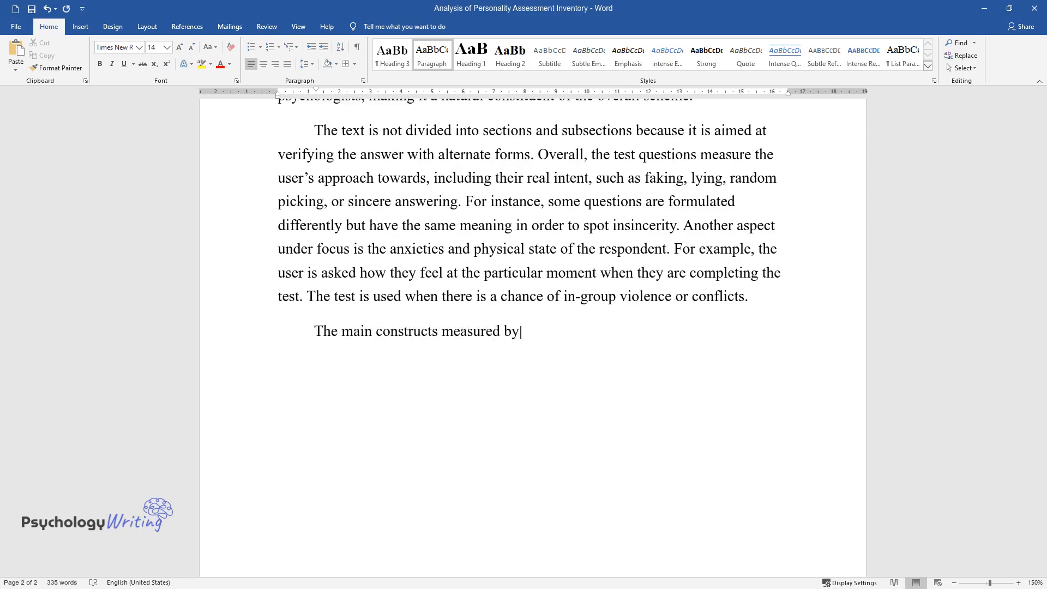
Step: List PIA's constructs—aggression, suicidal ideation, social isolation, stress, treatment rejection—and impulsive, violent decision-making
text(PIA are aggression, suicidal ide)
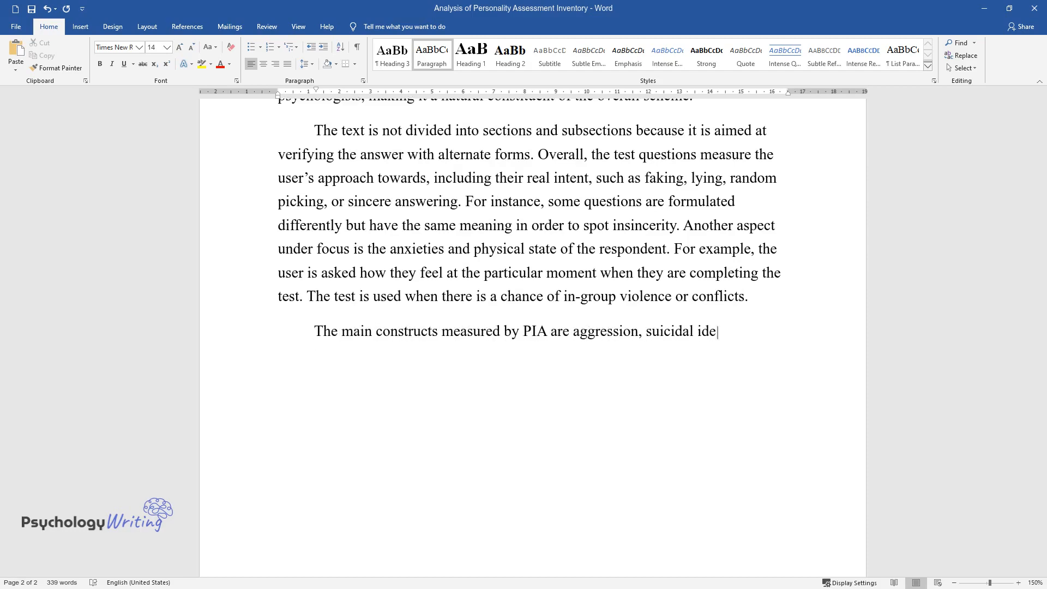
text(ation, social isolation, stress,)
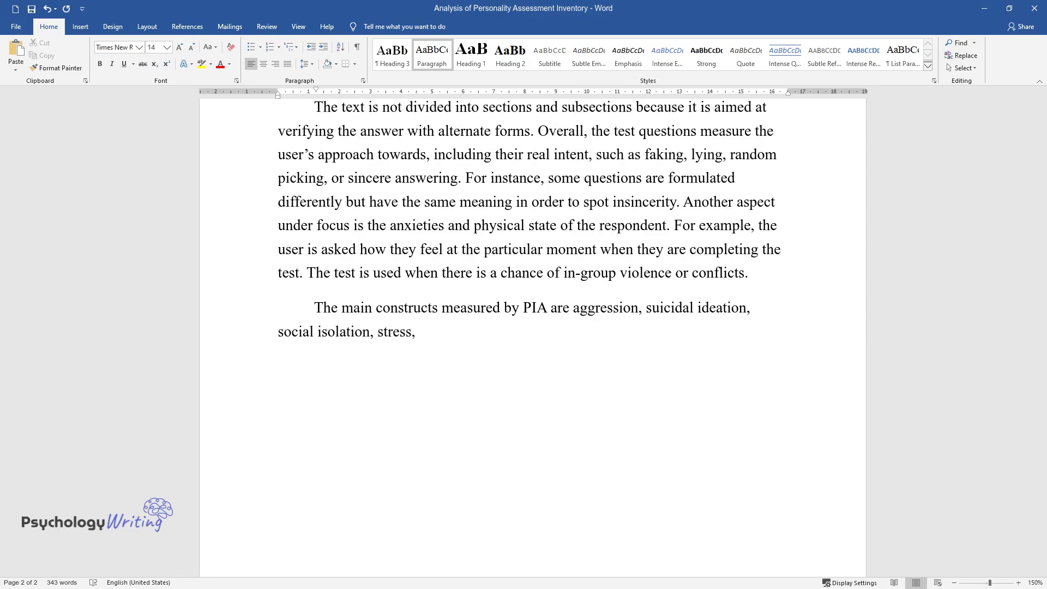
text(and the desire to reject treatment. Constructs are)
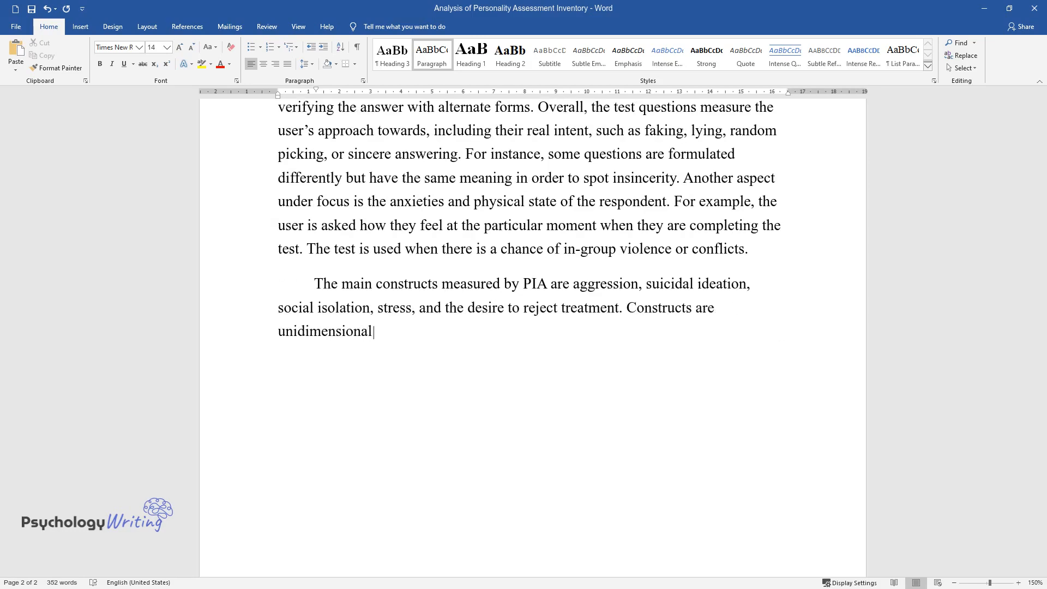
text(since the analyzed subject matter is straightforward. The analyzed)
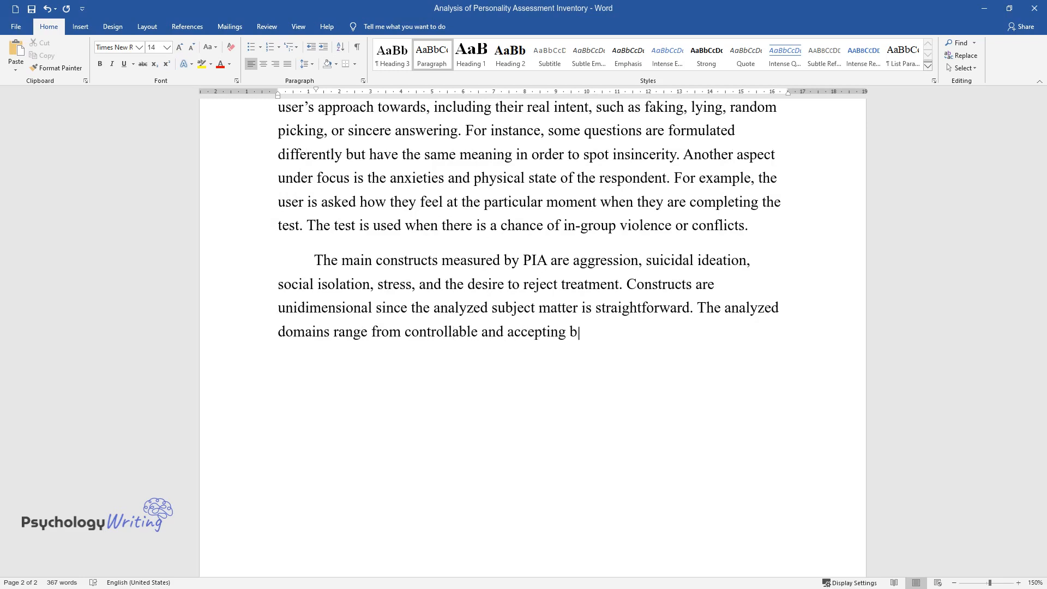
text(ehavior to the impulsive and viol)
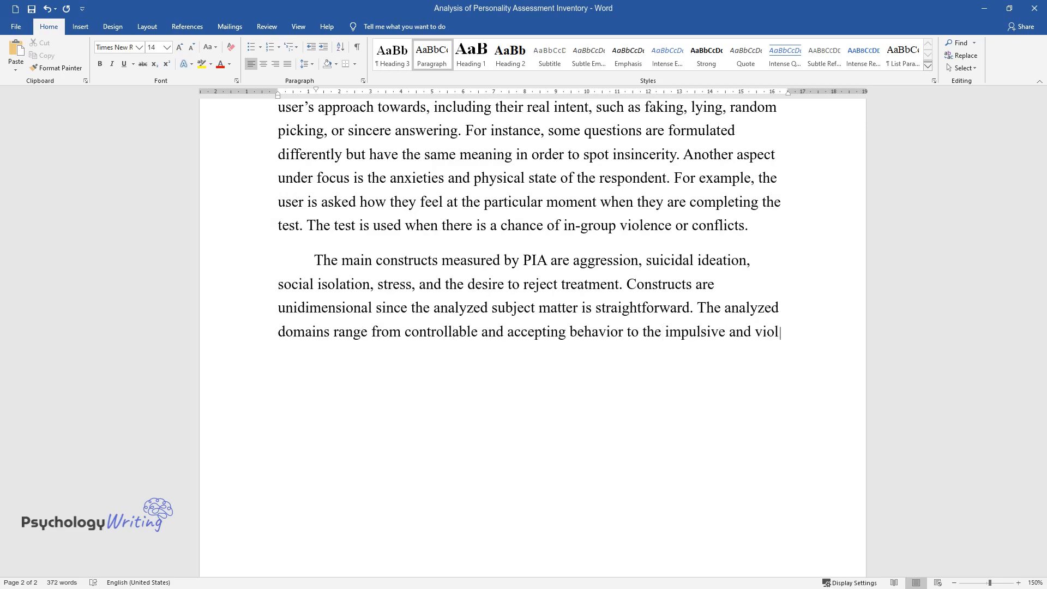
text(ent decision-making, which can po)
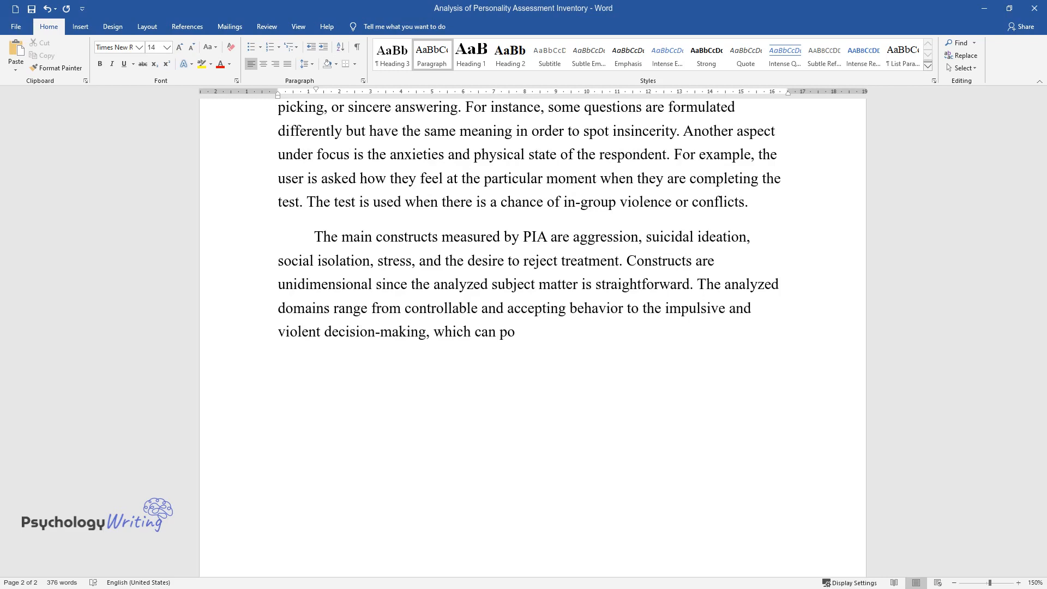
text(tentially inflict harm on other people. There)
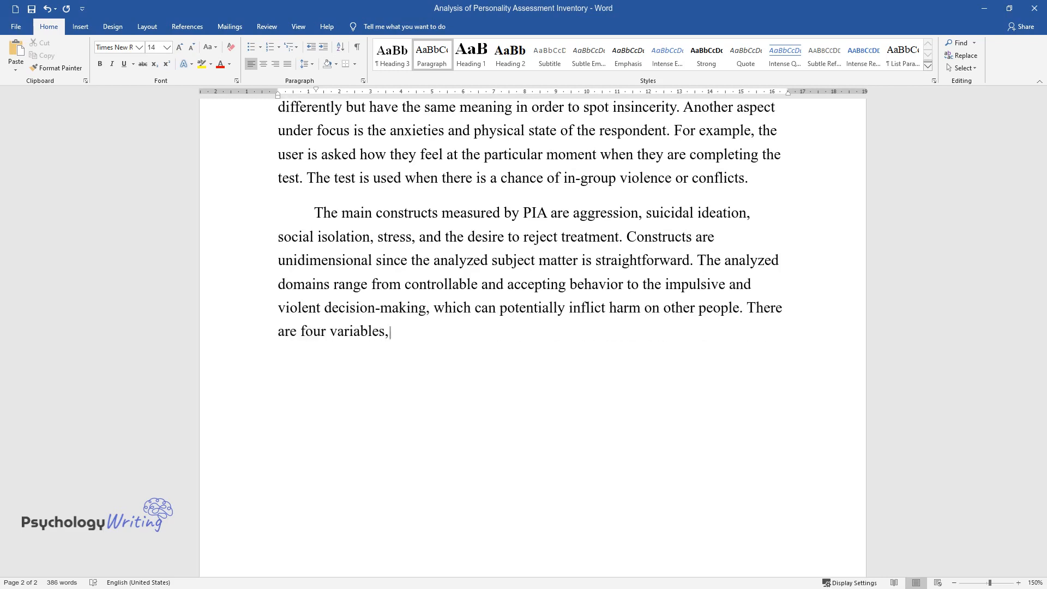
Step: Finish with the variables measuring statement agreement and content validity as the test's theoretical foundation
text(which establish how strongly a respondent agrees with the given)
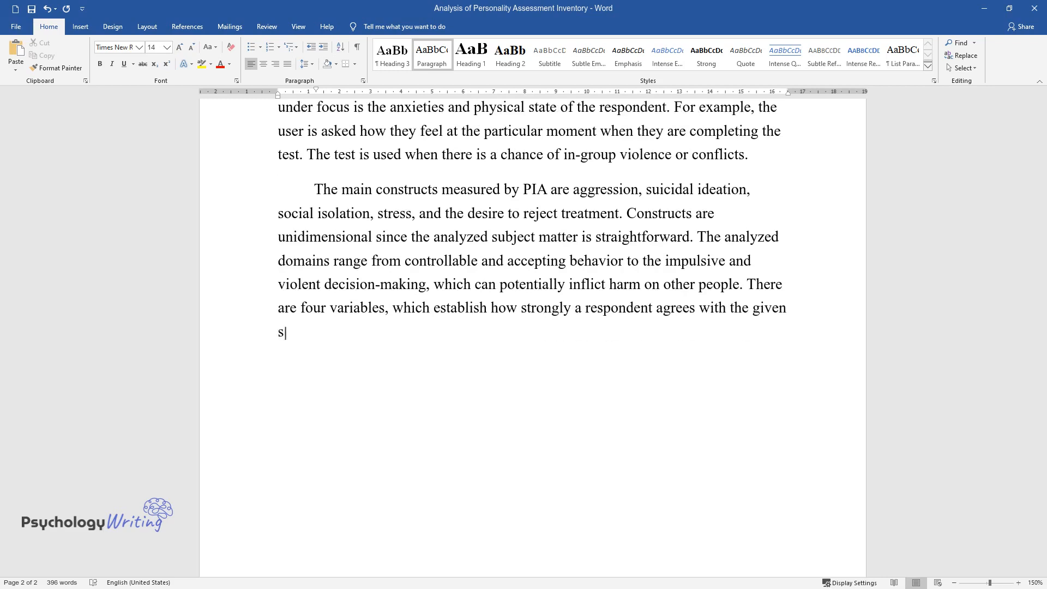
text(tatements. The theoretical found)
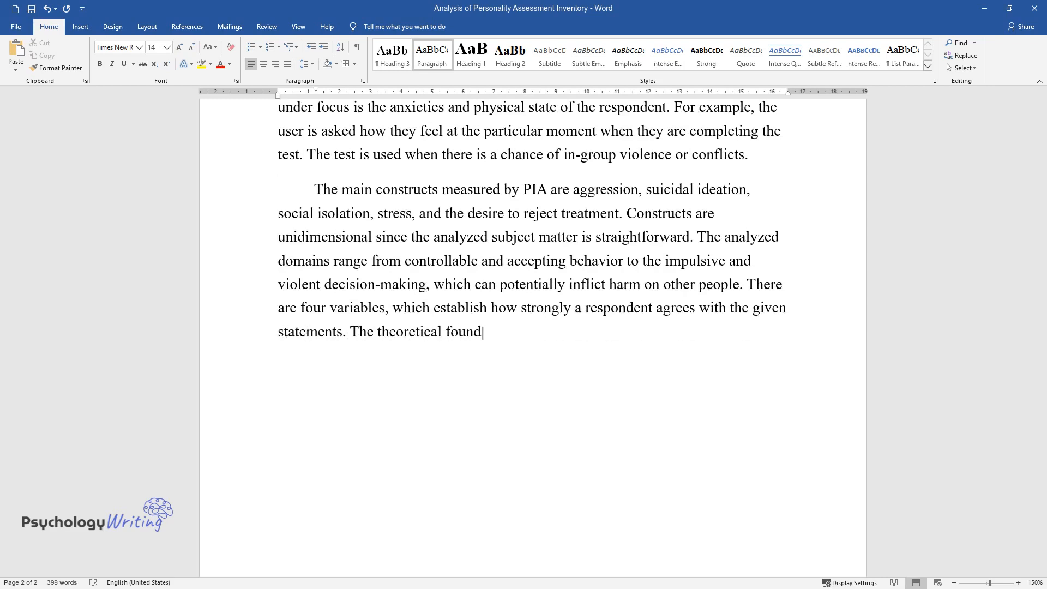
text(ation of the test is represented)
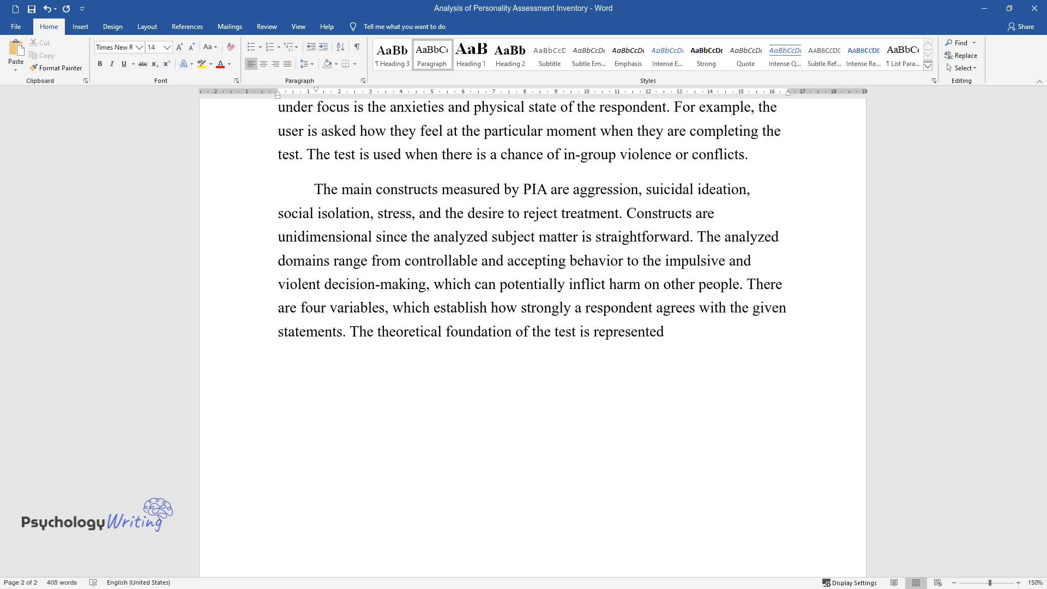
text(by the idea that content validity)
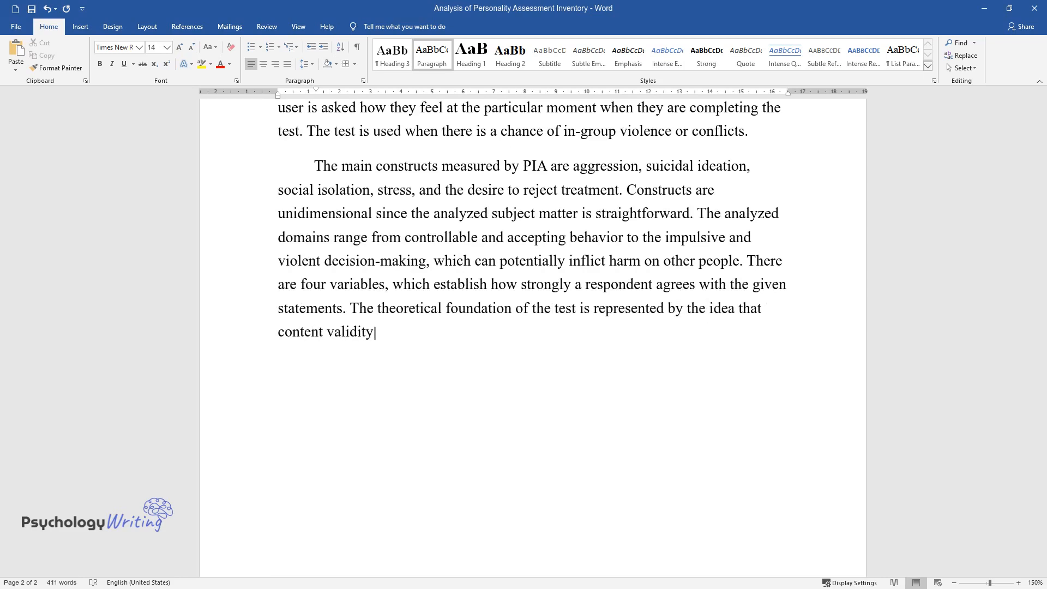
text(provides the most factual information.)
text(The purp)
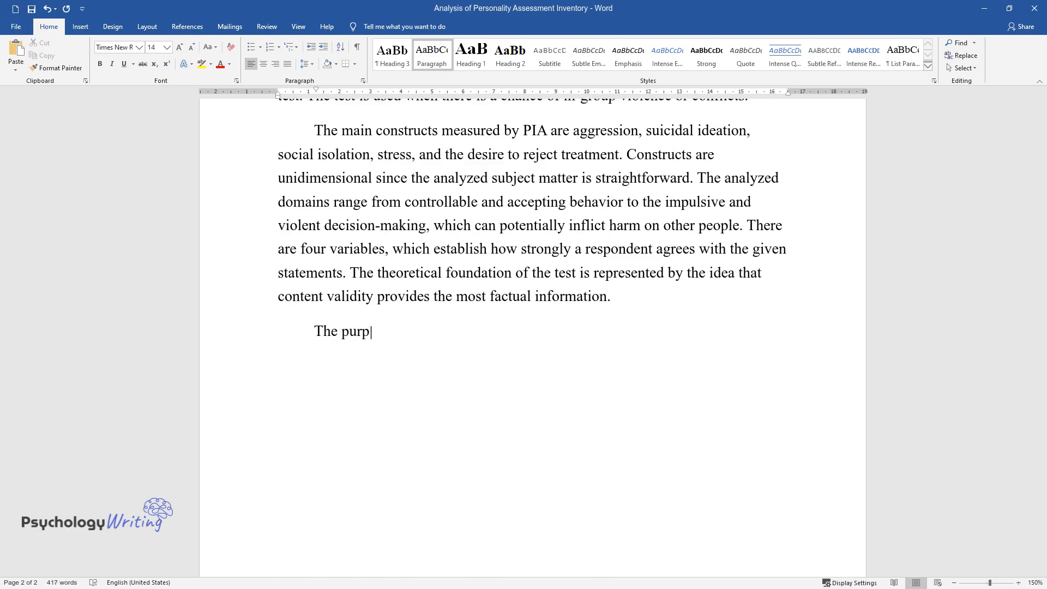
Step: Write that the test ascertains delinquent behavior through characteristics like aggression, stress and dominance
text(ose of the test is to ascertain)
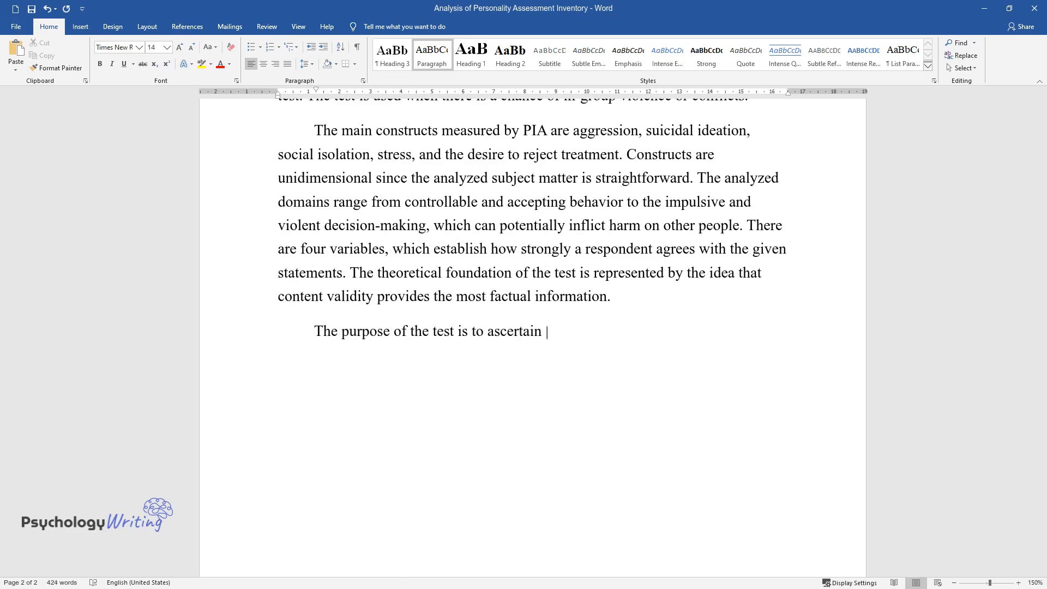
text(delinquent behavior of the respondents.)
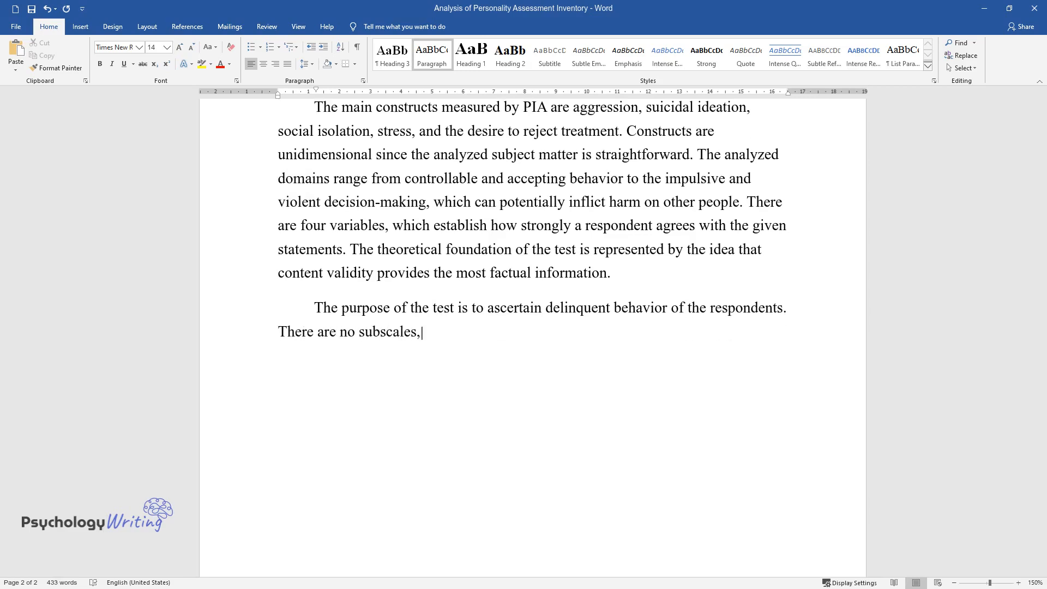
text(as the test evaluates only part)
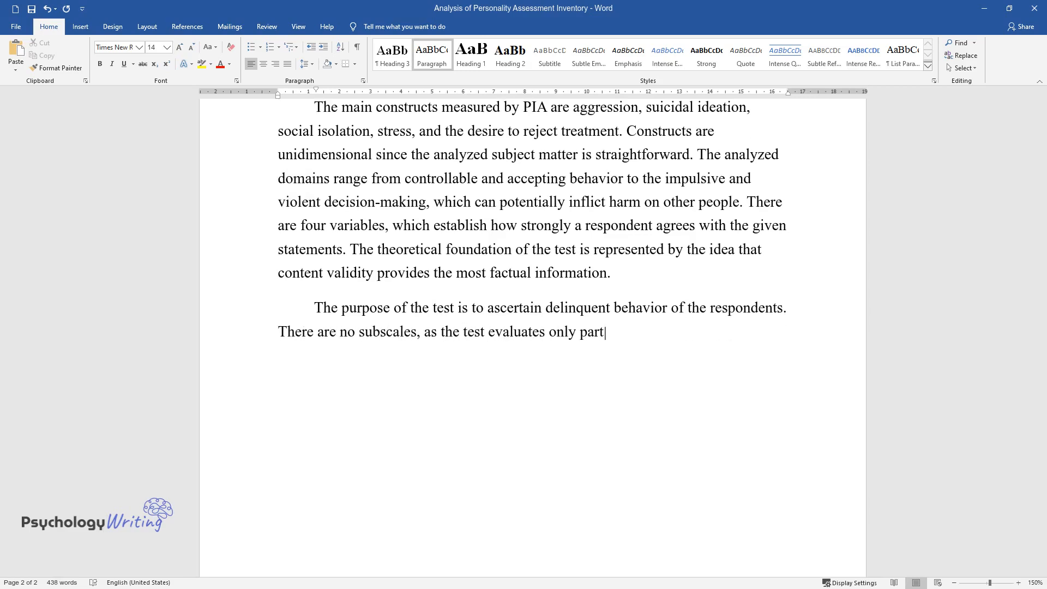
text(icular characteristics, such as)
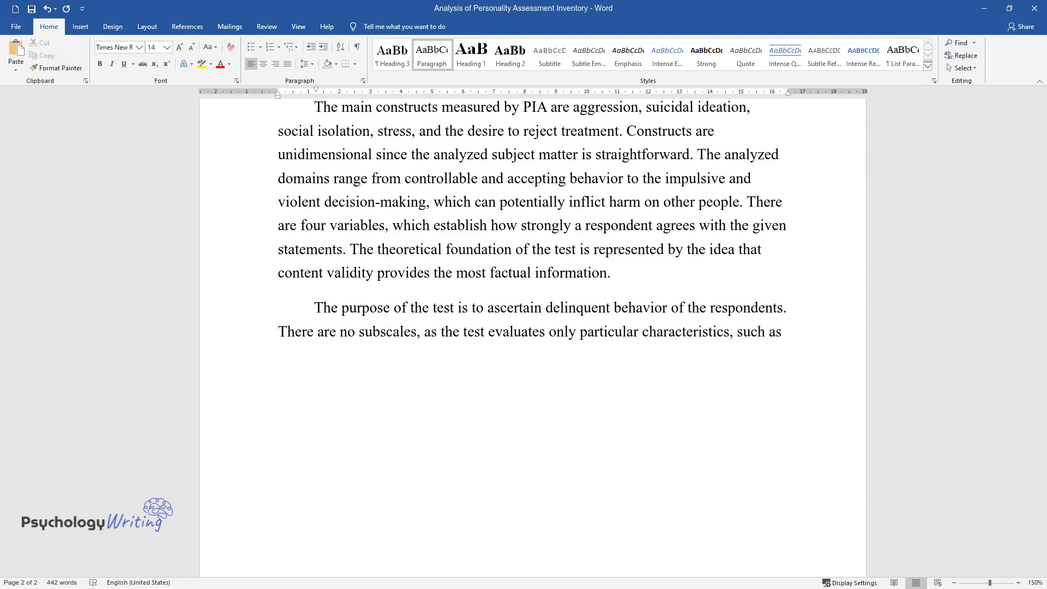
text(aggression, stress, dominance,)
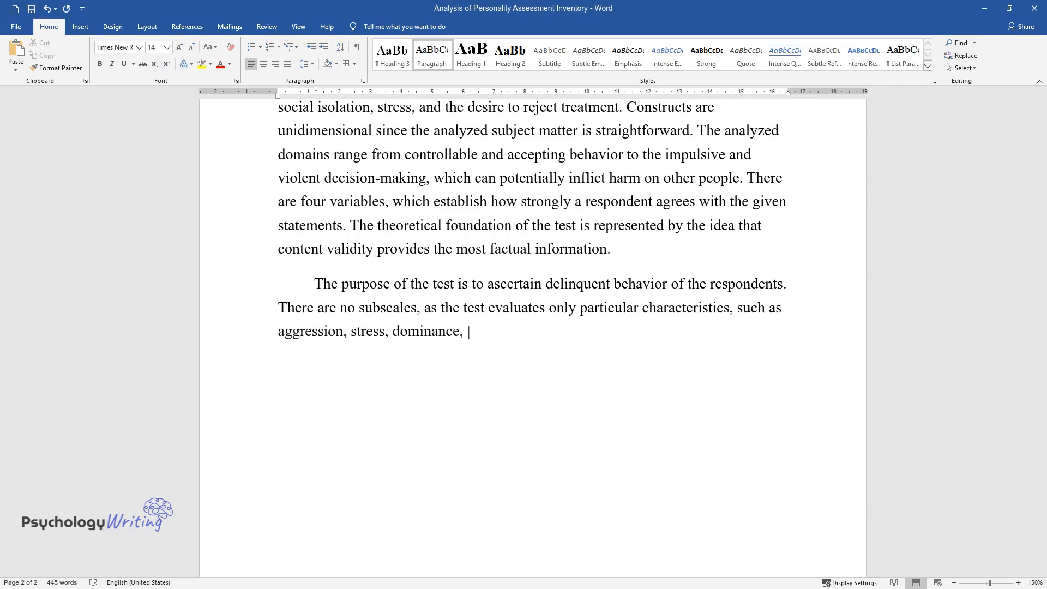
text(and others. Special testing cond)
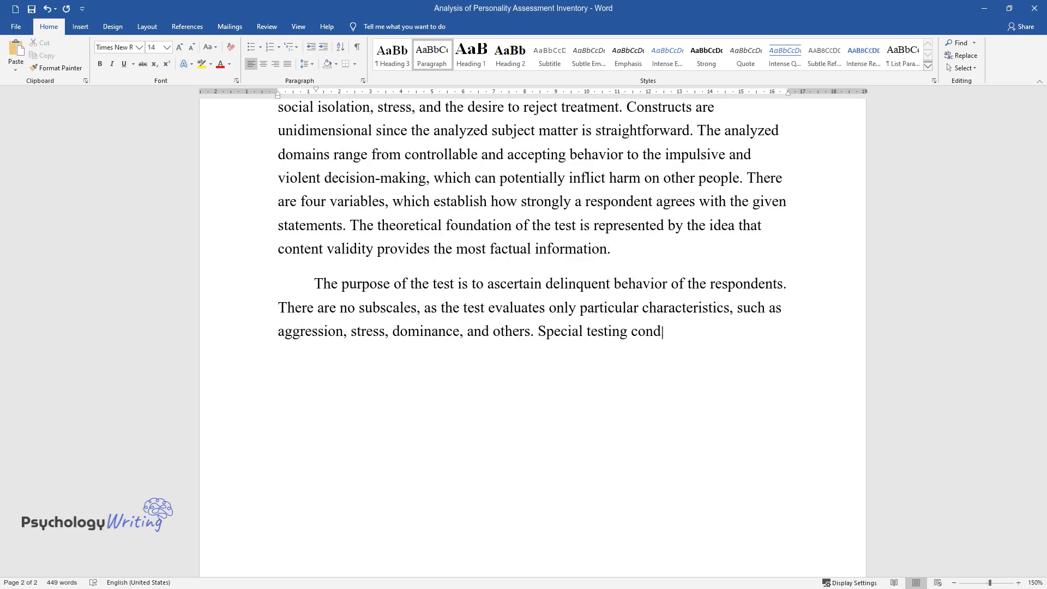
Step: Finish with special testing conditions, insincere responses and the scaling types including validity, clinical and treatment consideration
text(itions include familiarity with)
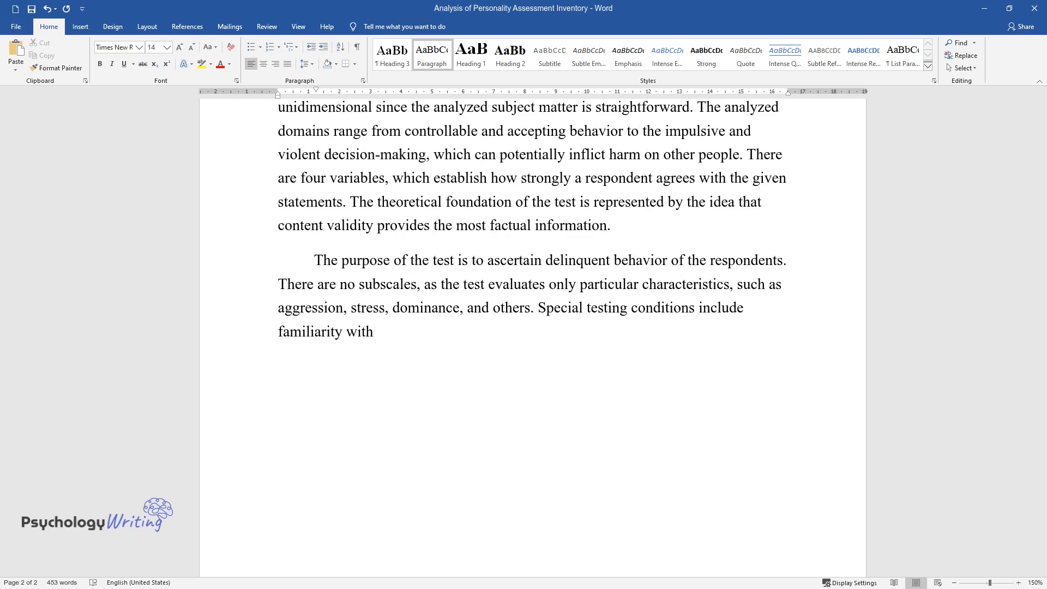
text(the test and likelihood of the r)
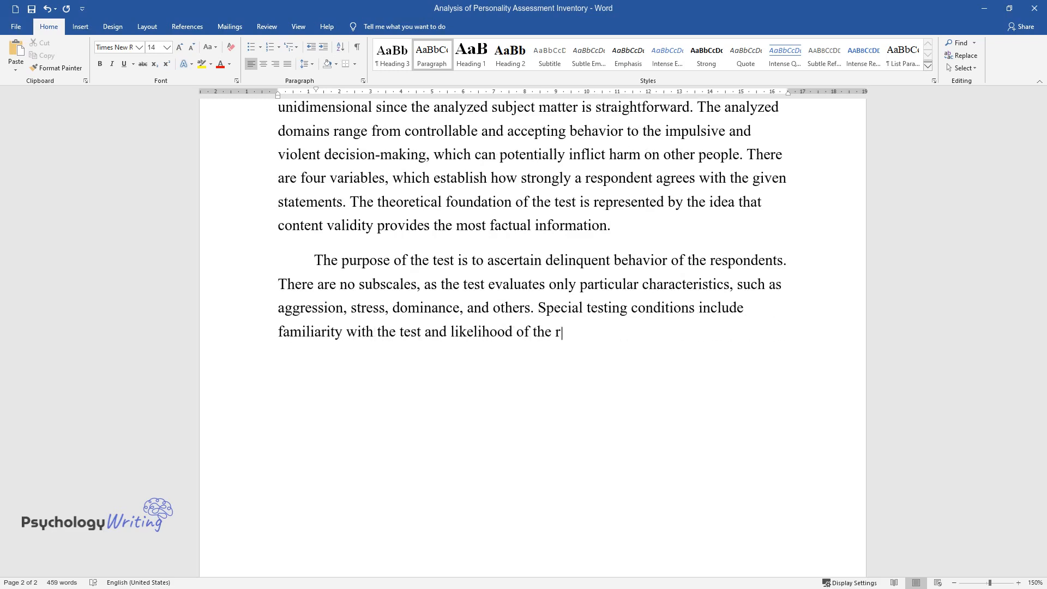
text(espondent's insincere responses. No)
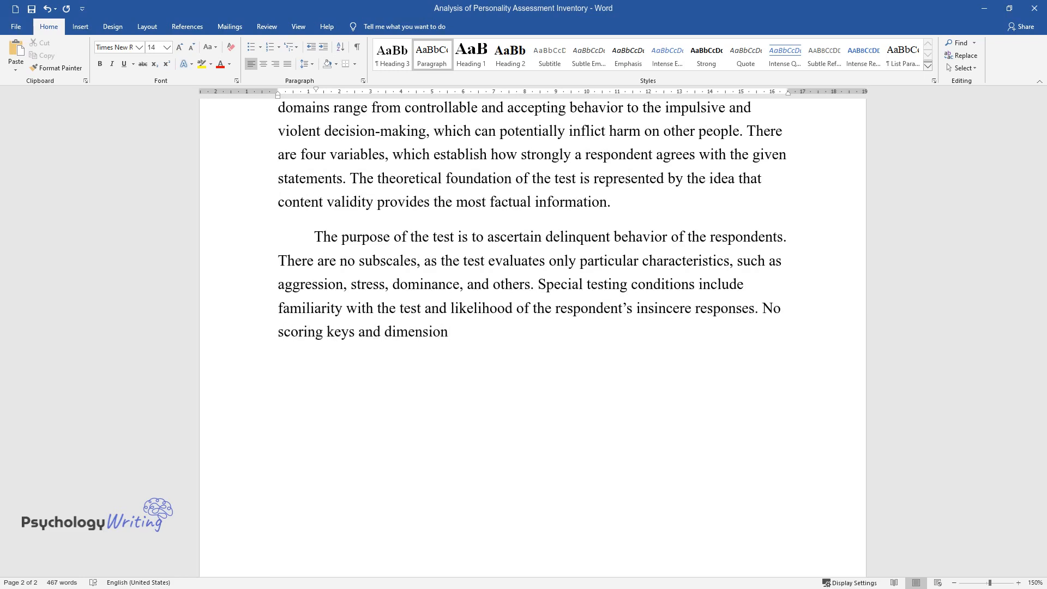
text(scores are available as there are four types of scaling:)
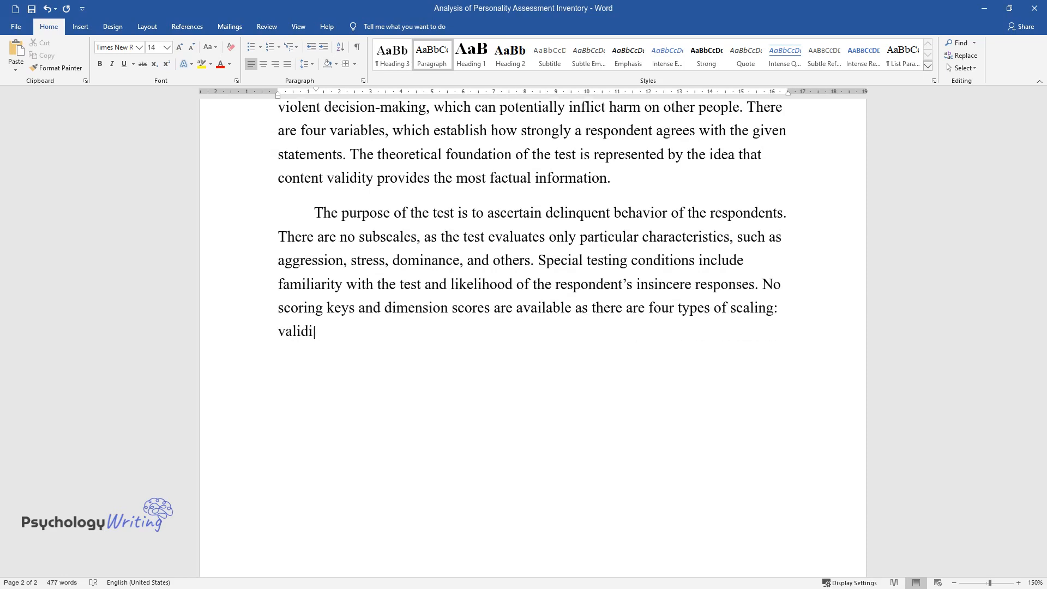
text(ty, clinical, treatment consideration, and interpersonal.)
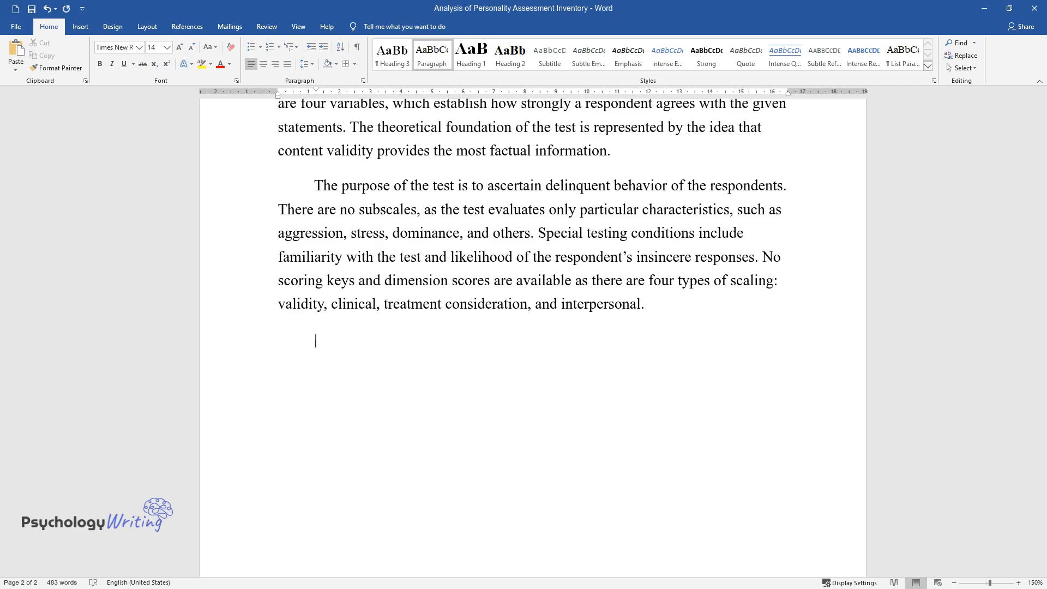
Step: Write that the test targets people over 18, its sampling and inadequate standardization, and reliable alternate forms
text(The test was designed t)
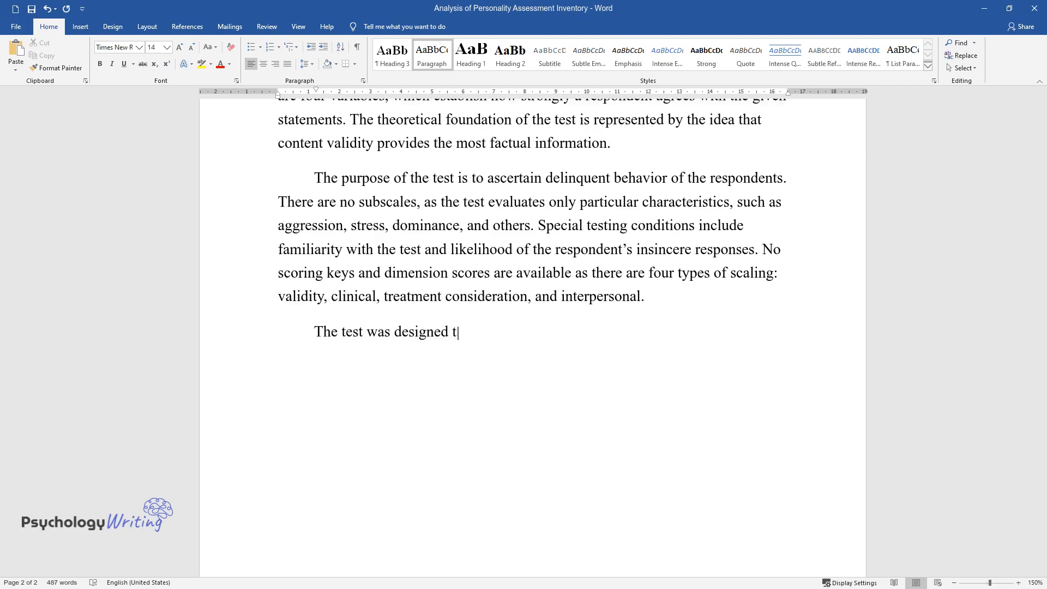
text(o assess people older than 18 years. Sampling is done)
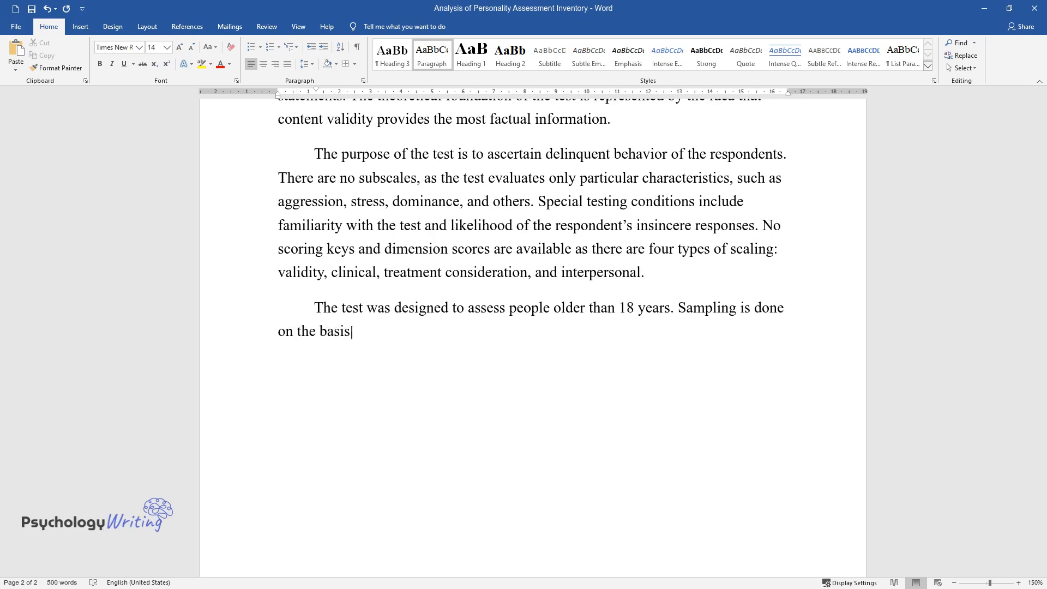
text(of availability of respondents.)
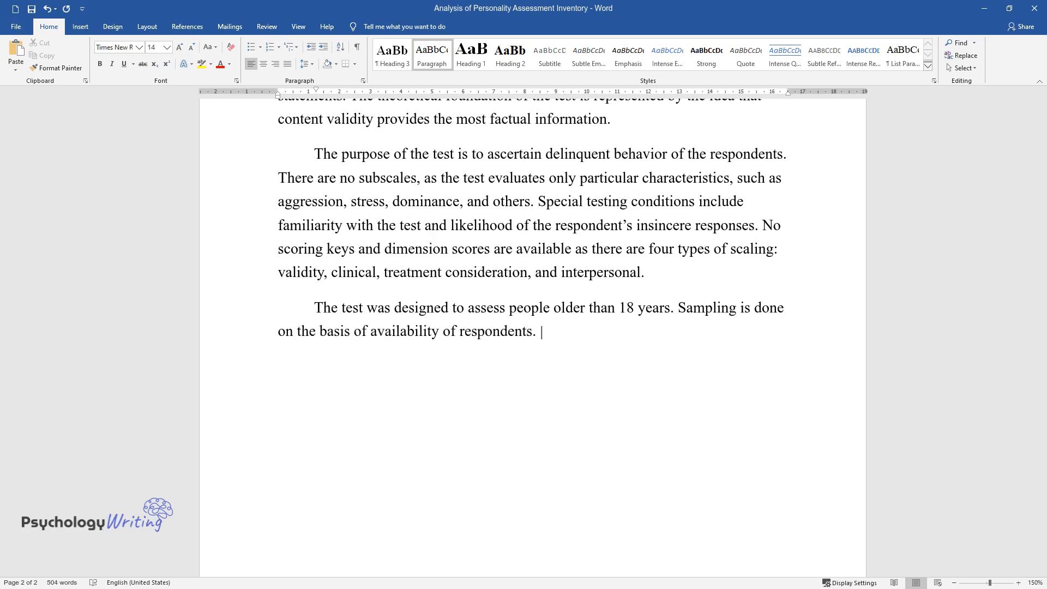
text(As the test is most likely to be)
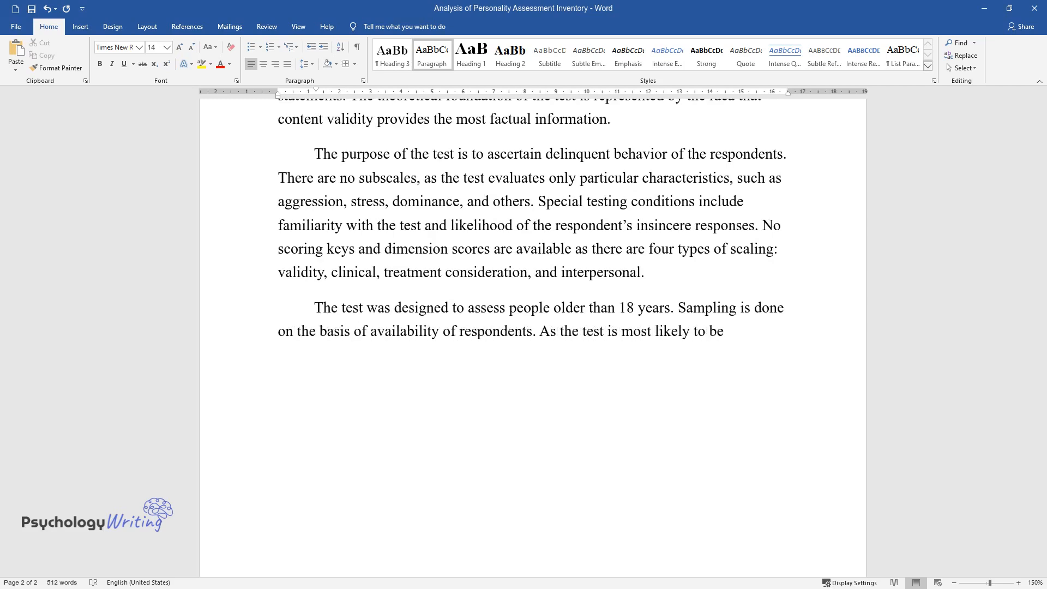
text(used with delinquents, the stand)
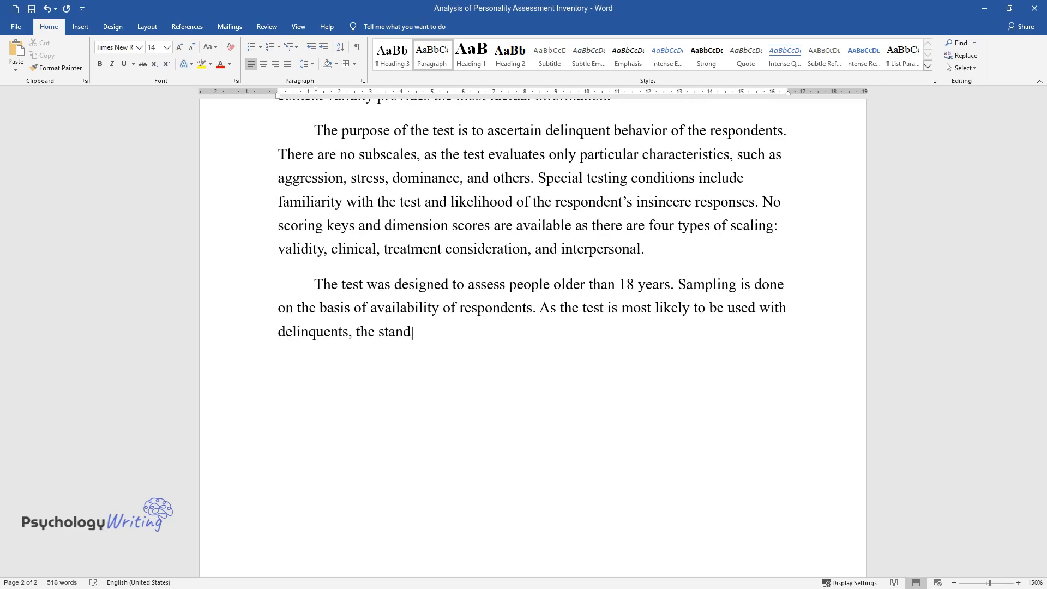
text(ardization is not adequate, as it will diverge from a larger)
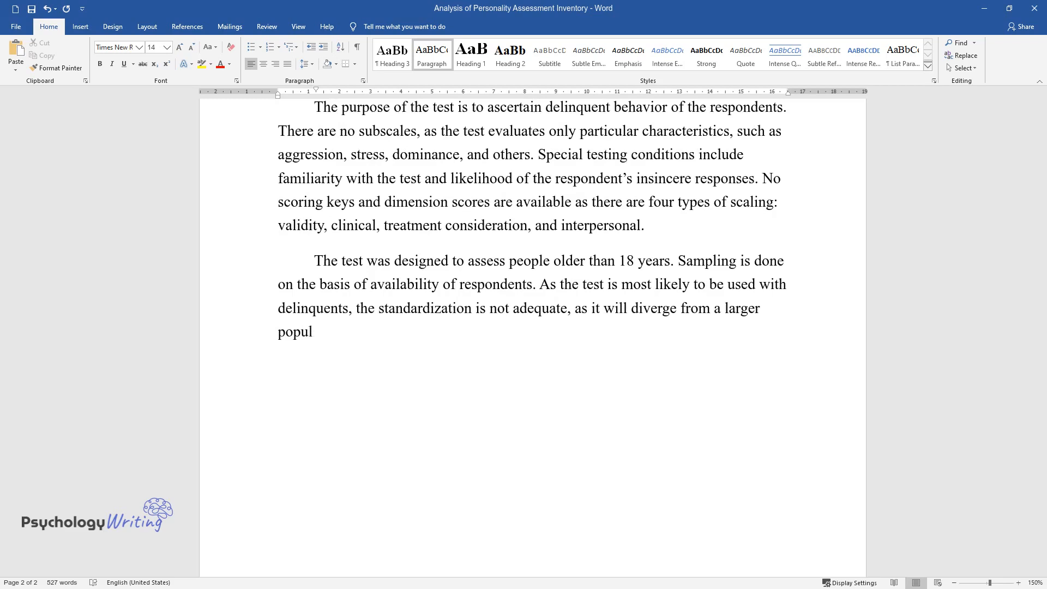
text(ation. Alternate forms ensure tha)
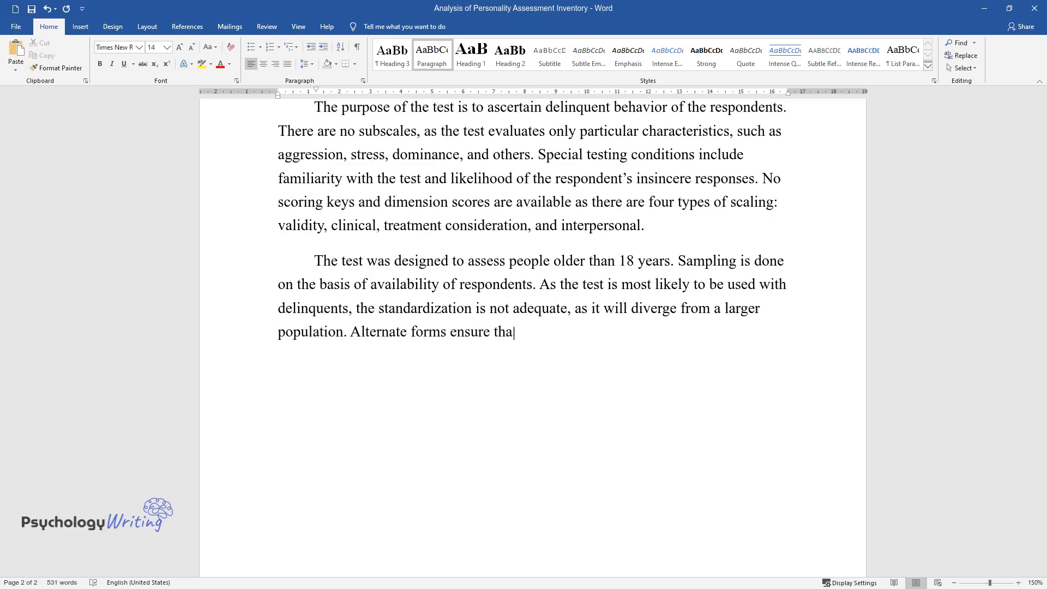
text(t test results are reliable and its evidence is)
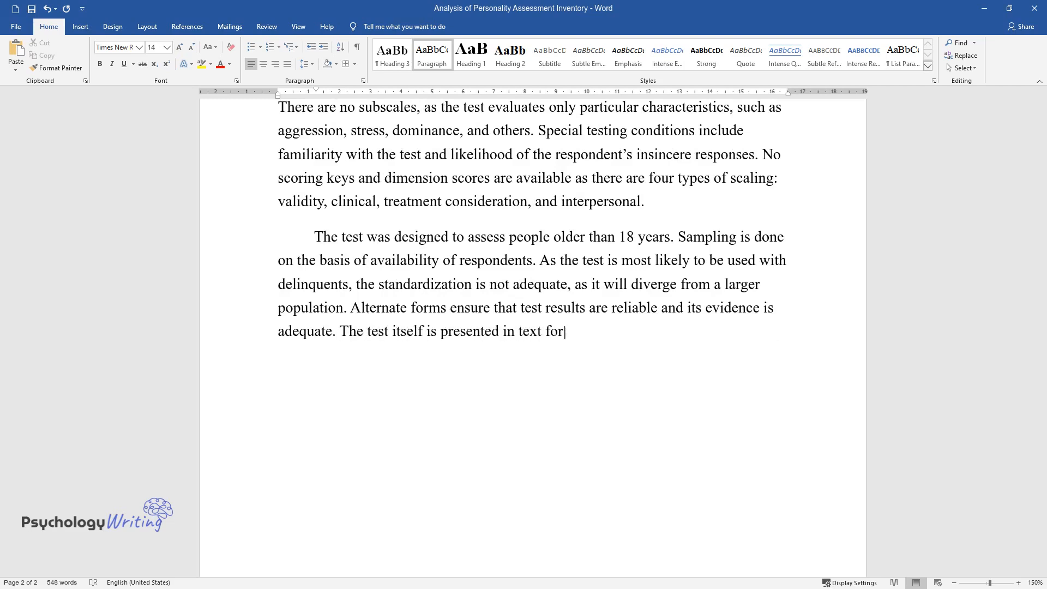
Step: Add the text-only format, streamlined completion, and roughly hour-long computer analysis with minimized human input
text(m, with no images involved. Its c)
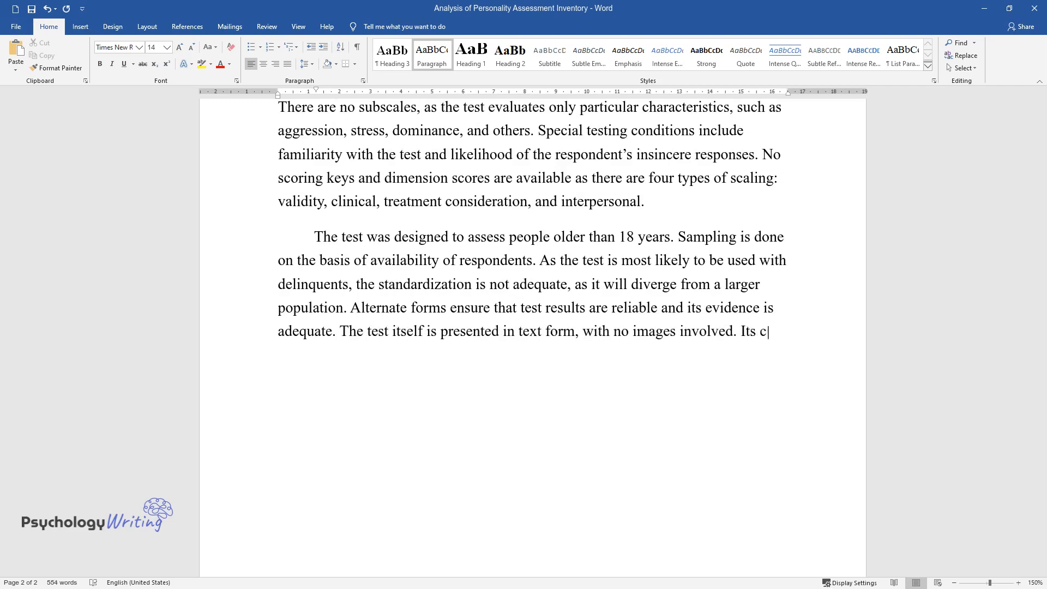
text(ompletion is streamlined as the r)
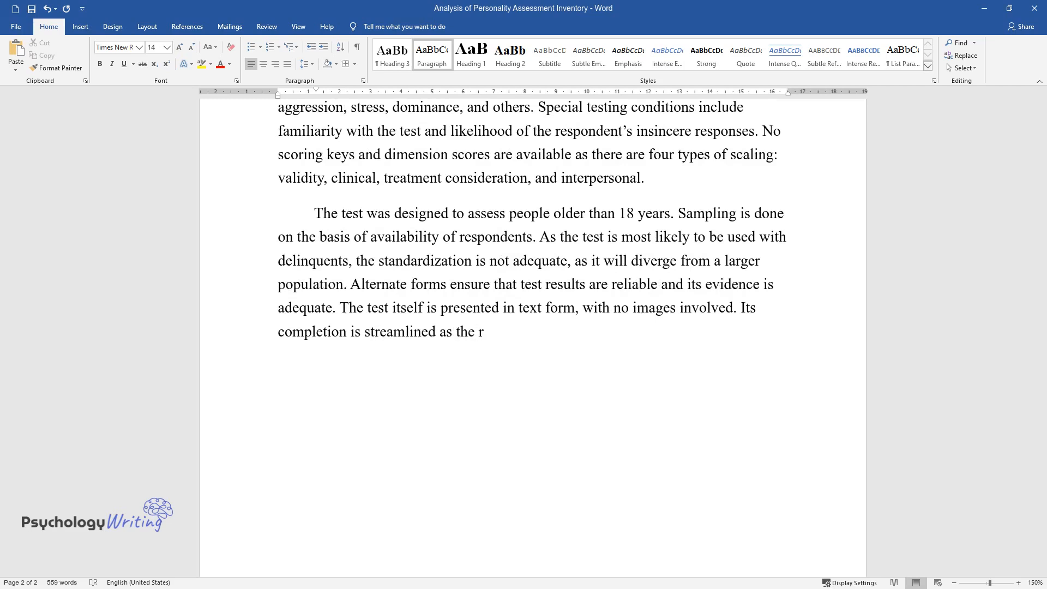
text(espondent has to answer the questions in one of)
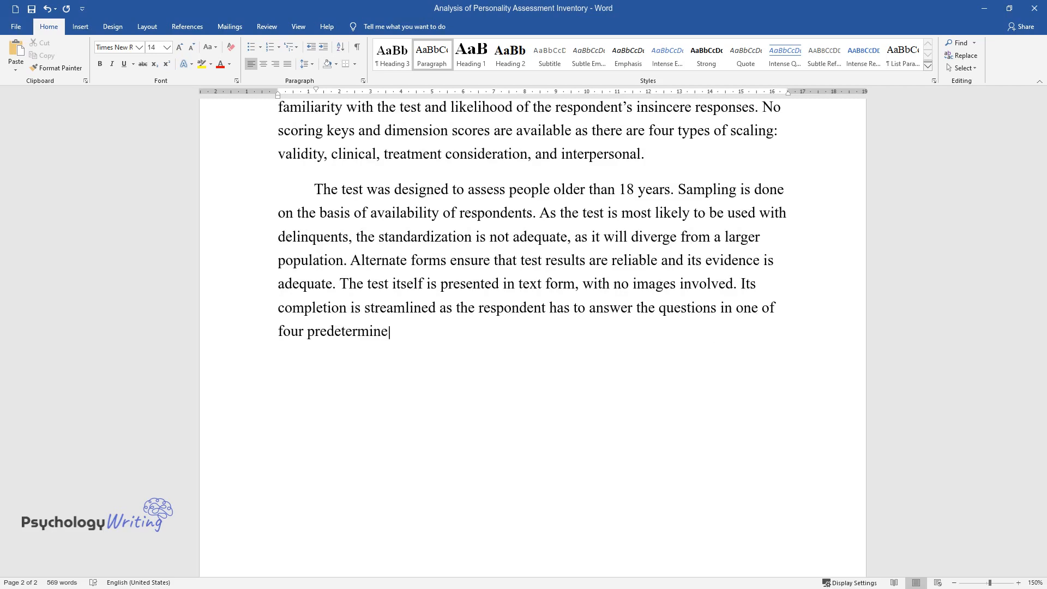
text(d statements. Overall, the test r)
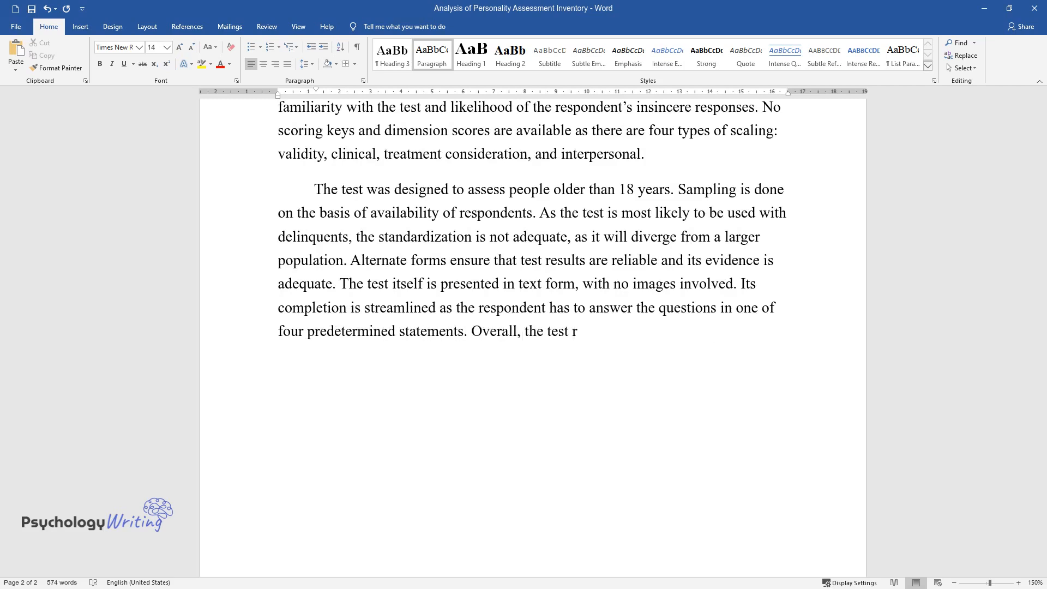
text(esults take around an hour to for)
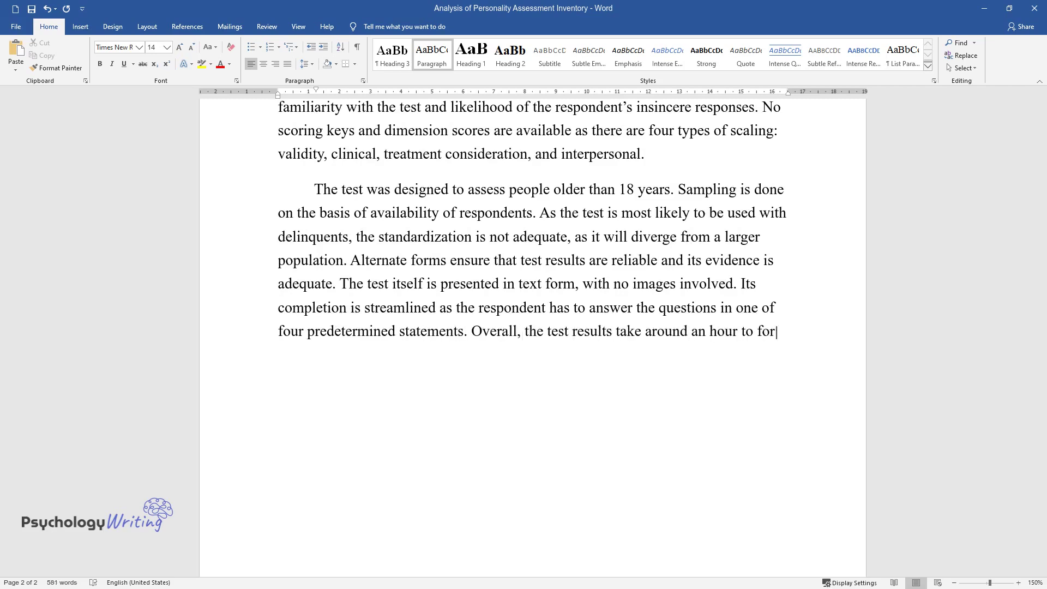
text(the program to calculate and ana)
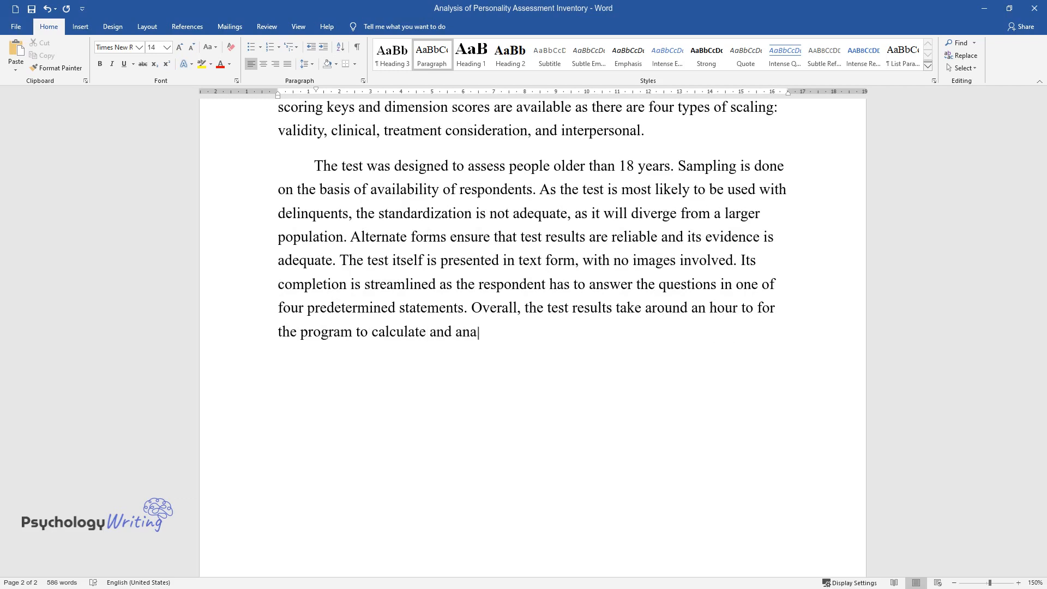
text(lyze. Human input is minimized t)
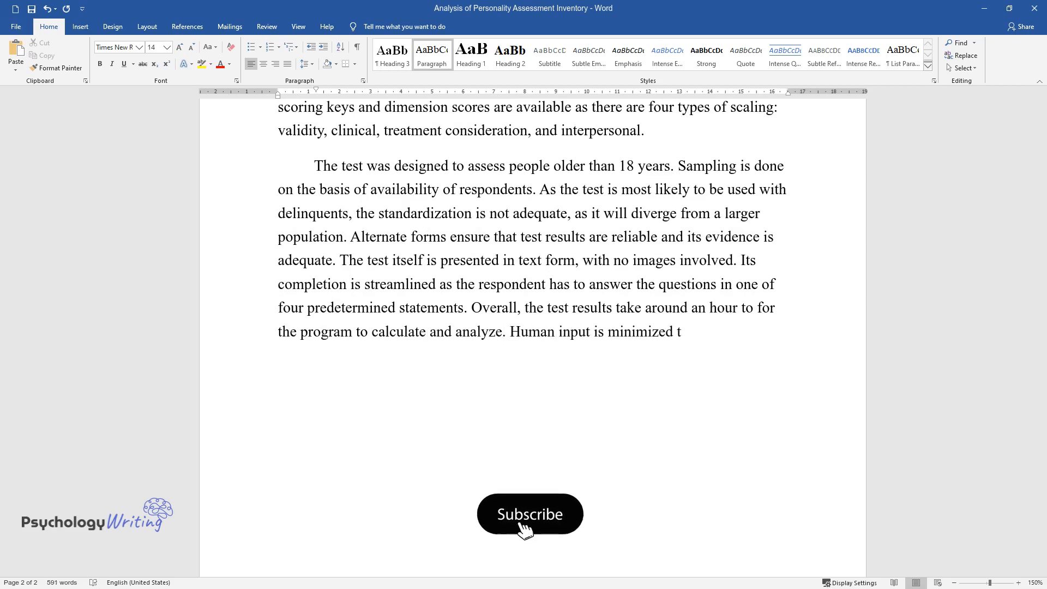
Step: Extend the sentence: human input is limited to interpreting computer calculations and ascertaining further findings
click(530, 513)
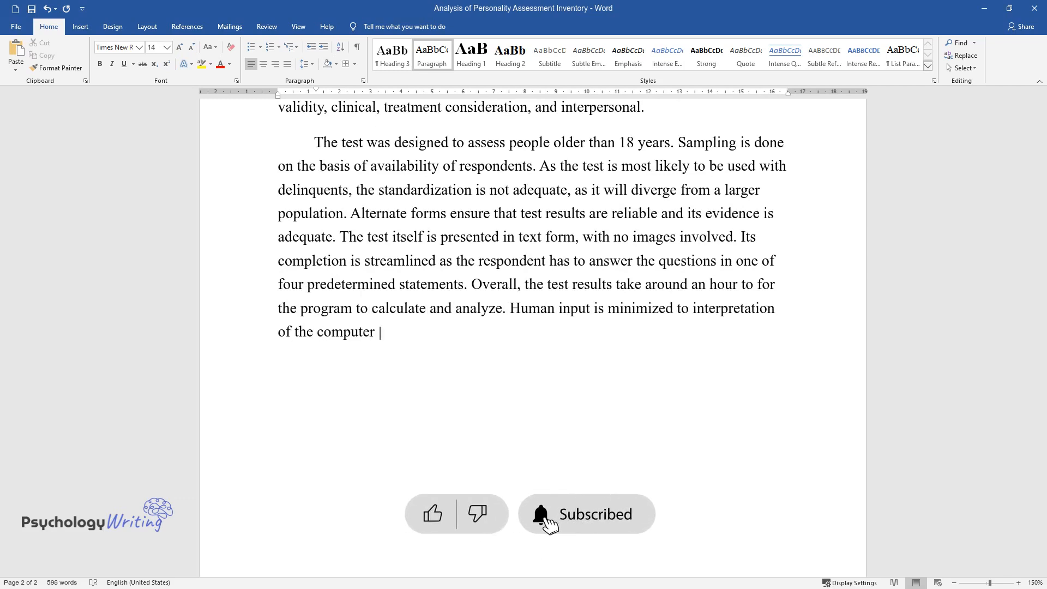
text(calculations and ascertaining th)
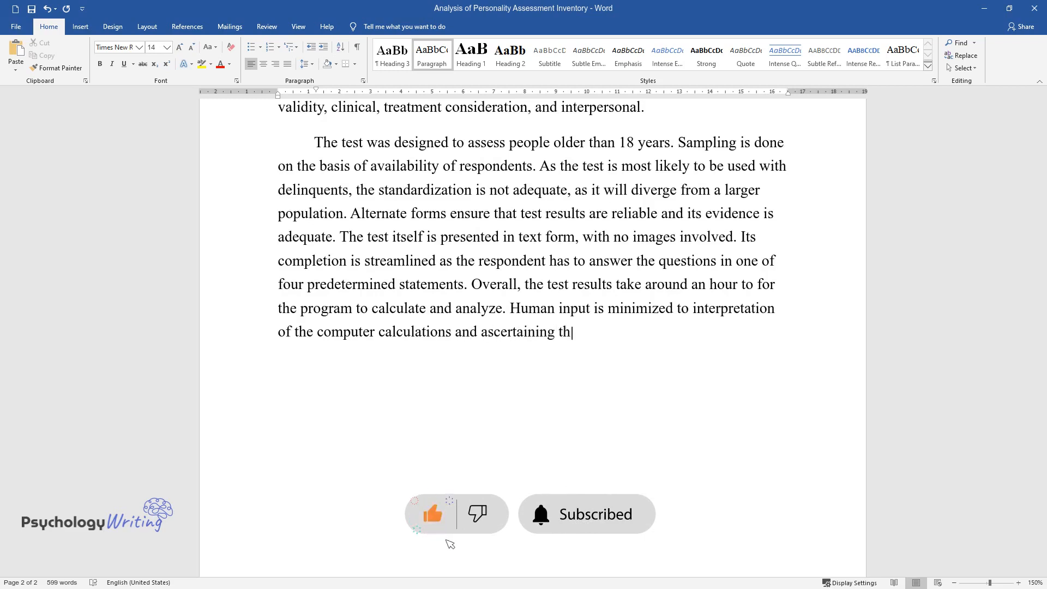